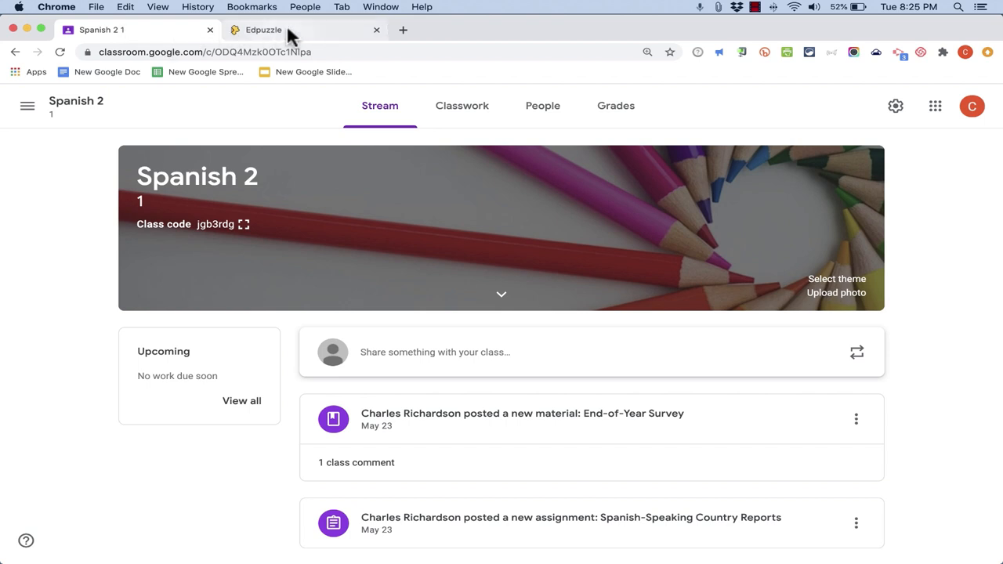
Step: Check the Spanish 2 class in Google Classroom and return to Edpuzzle
left_click(263, 30)
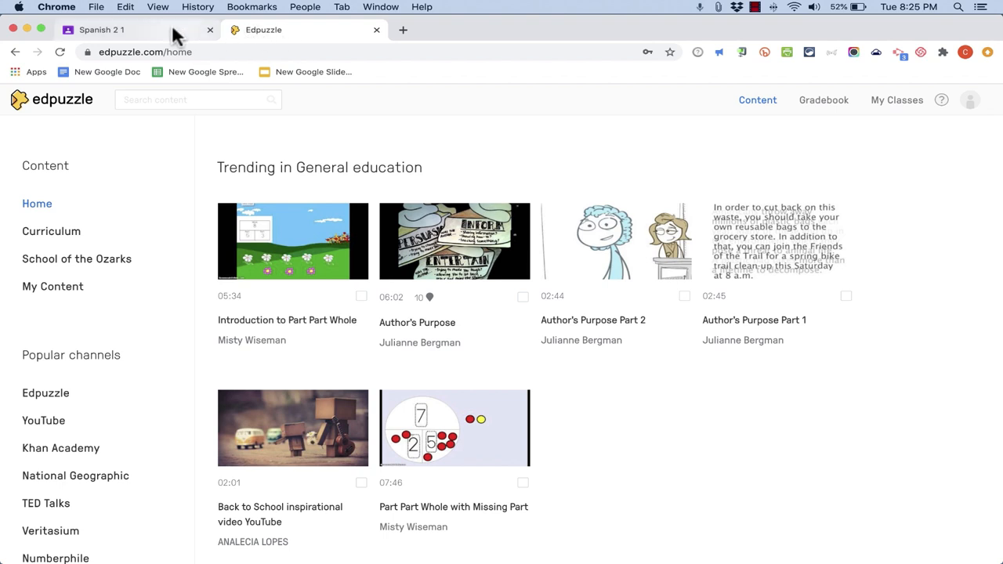
mouse_move(326, 34)
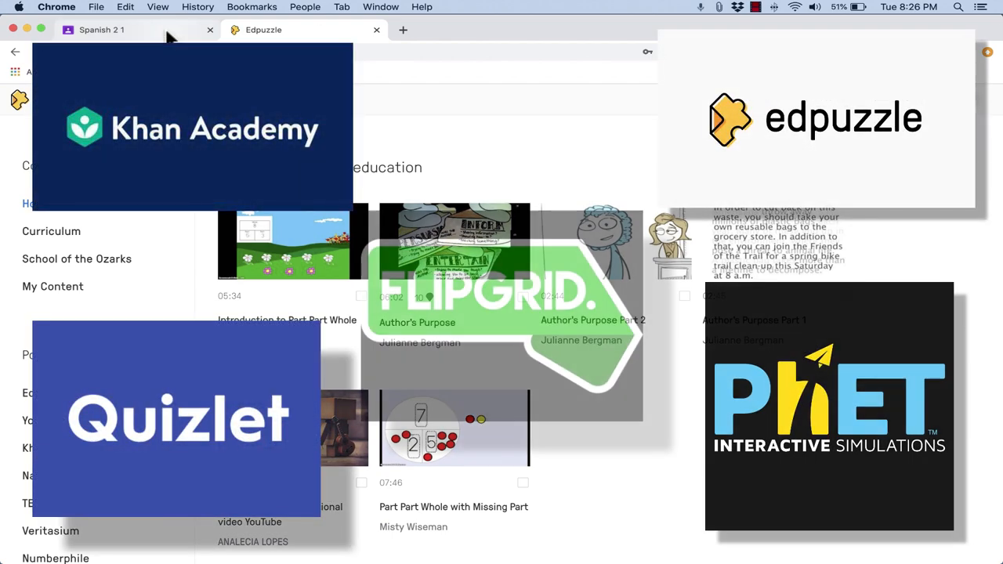
left_click(102, 30)
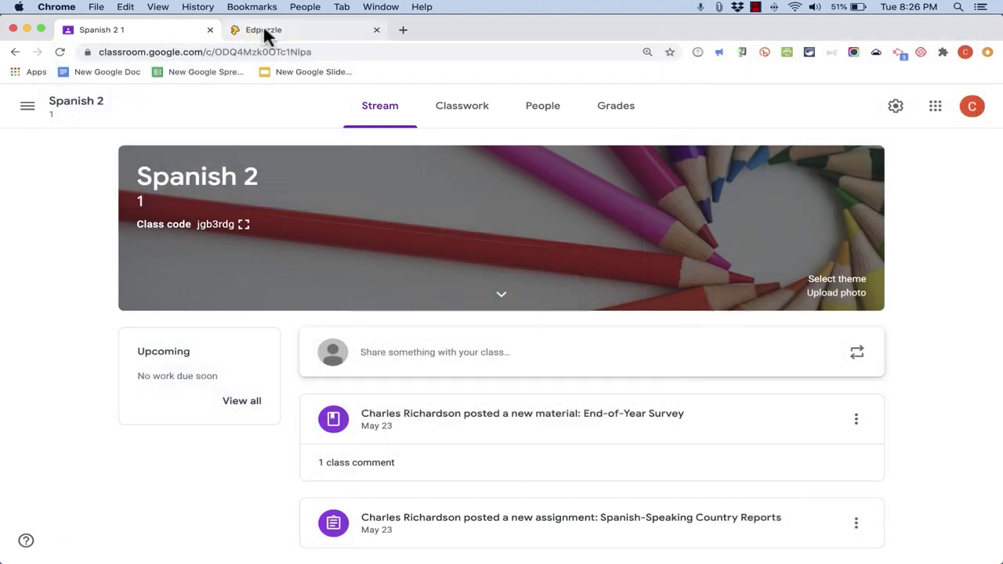
left_click(263, 30)
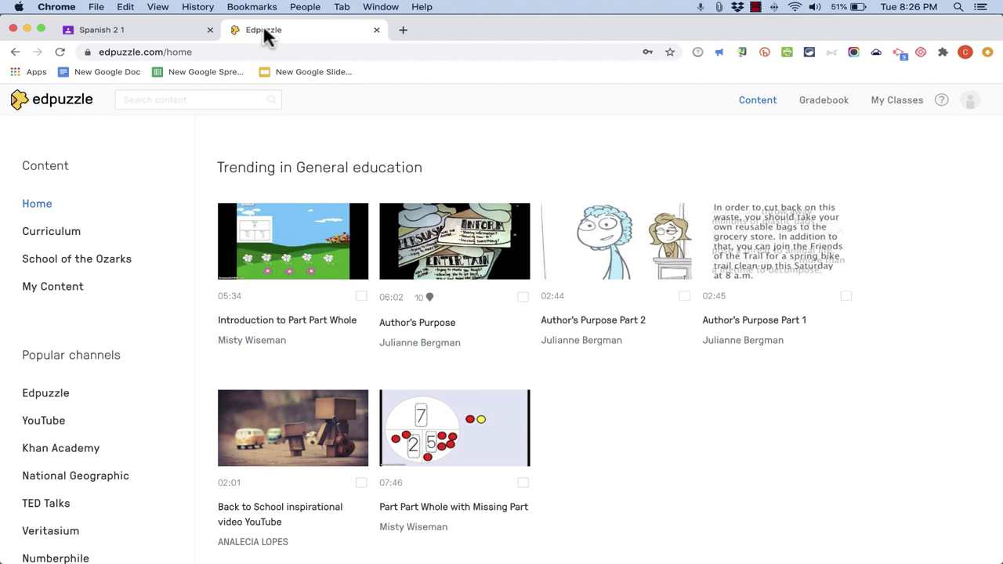
mouse_move(268, 44)
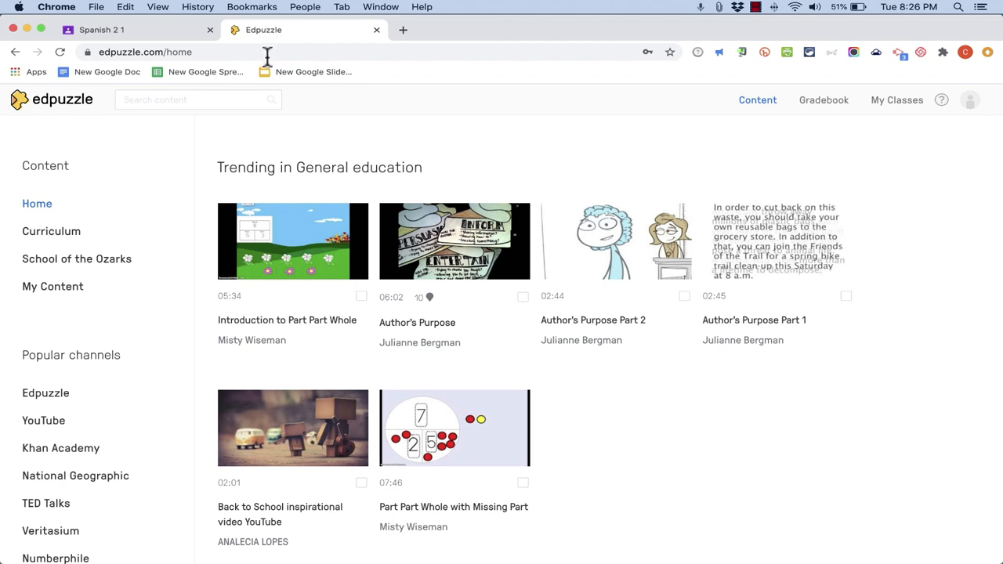
mouse_move(97, 235)
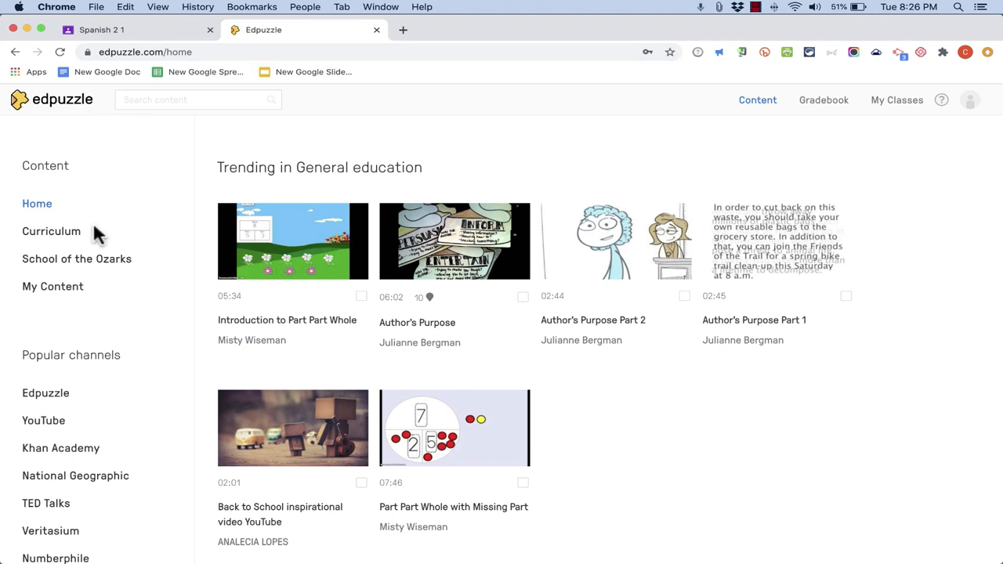
Step: From My Content, bring up the Music Theory: Intervals video with its question timestamps
left_click(54, 285)
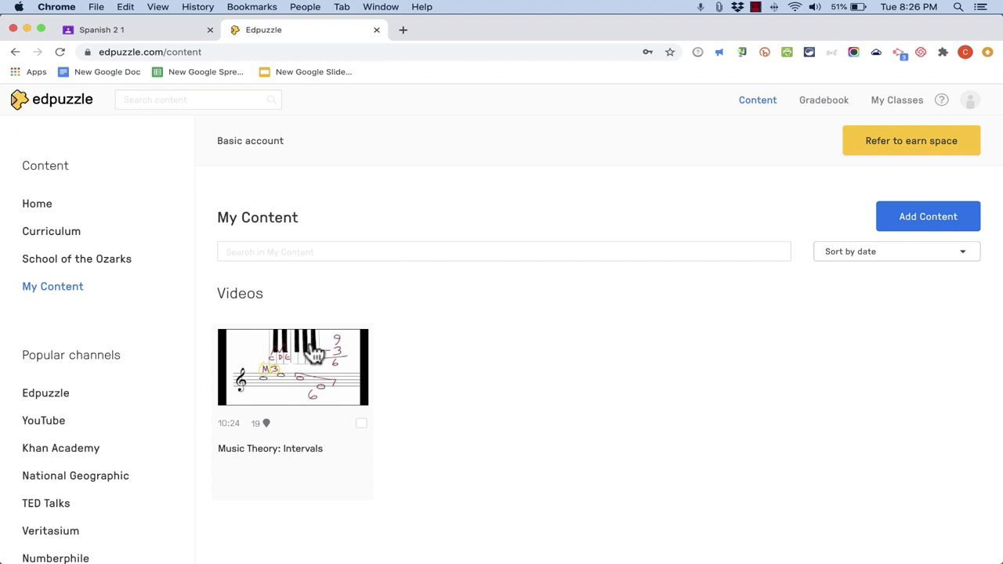
mouse_move(76, 420)
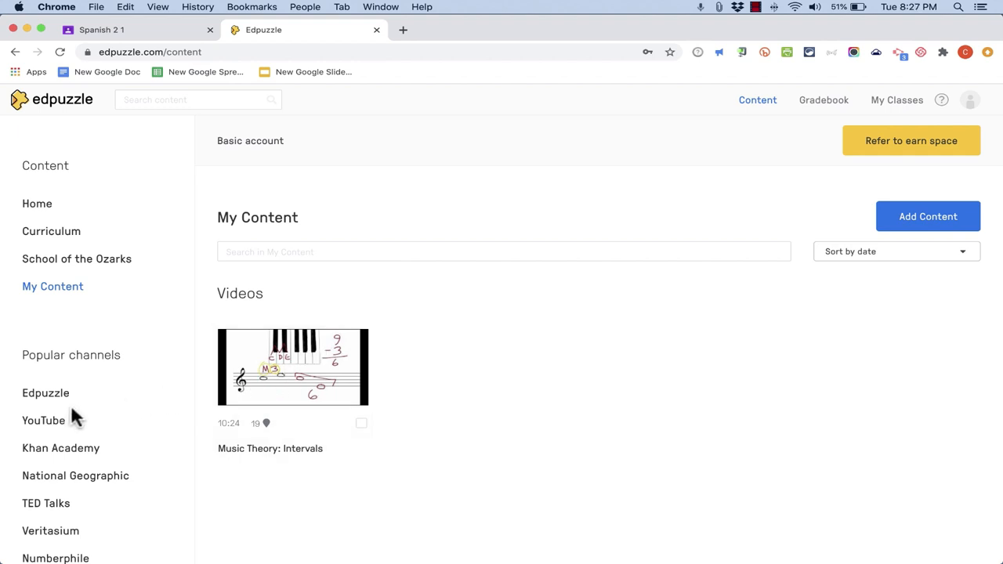
scroll("down", 3)
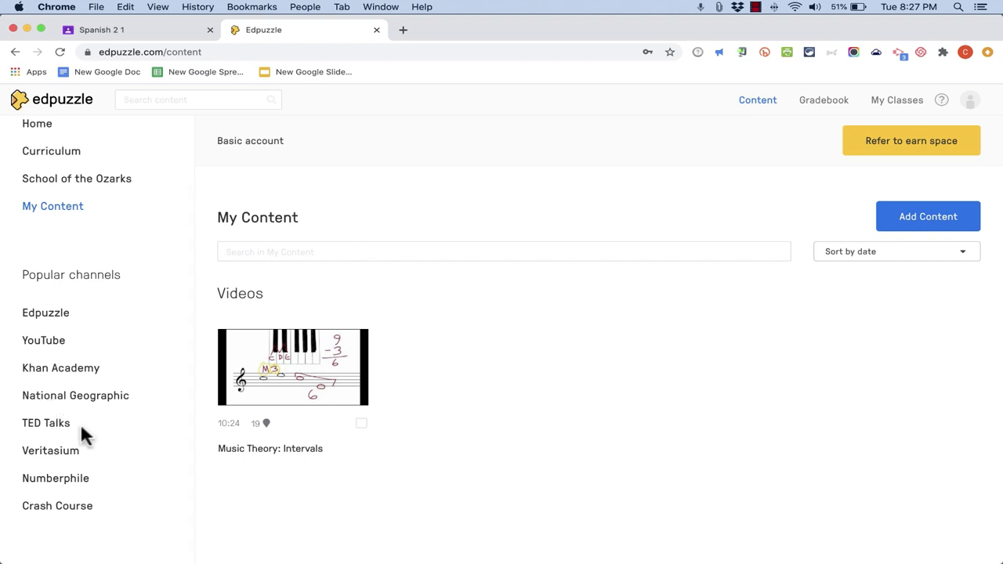
mouse_move(312, 347)
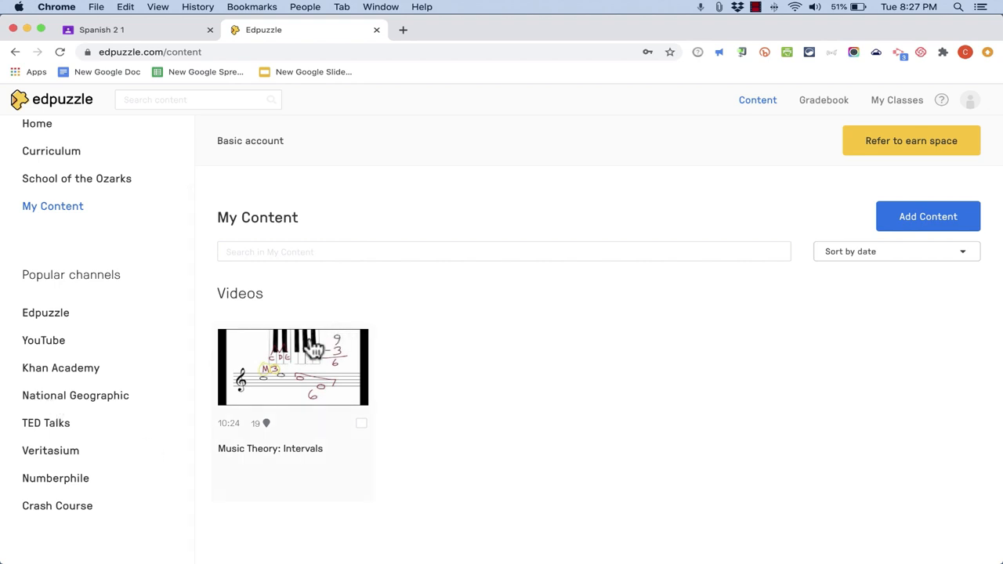
left_click(291, 366)
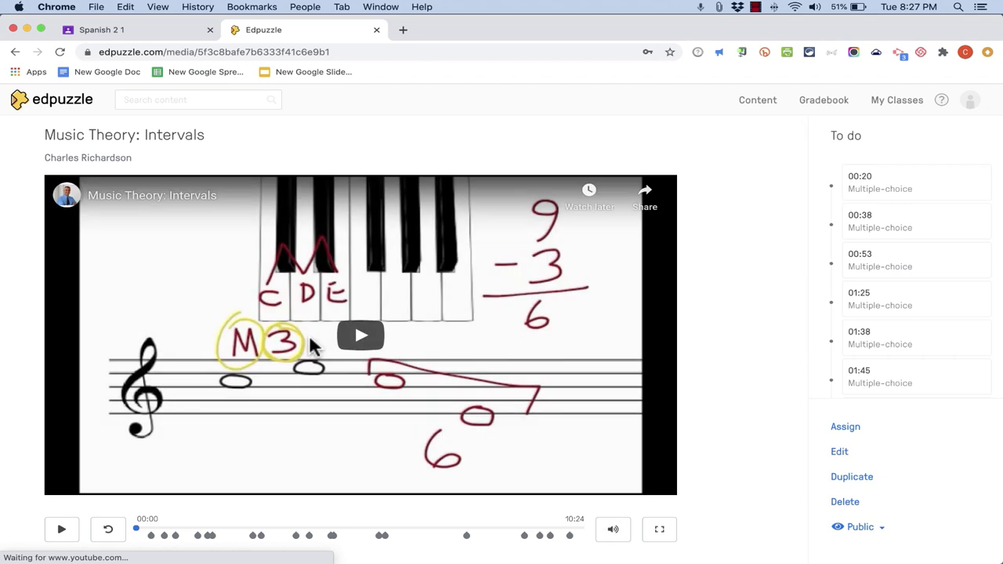
mouse_move(160, 539)
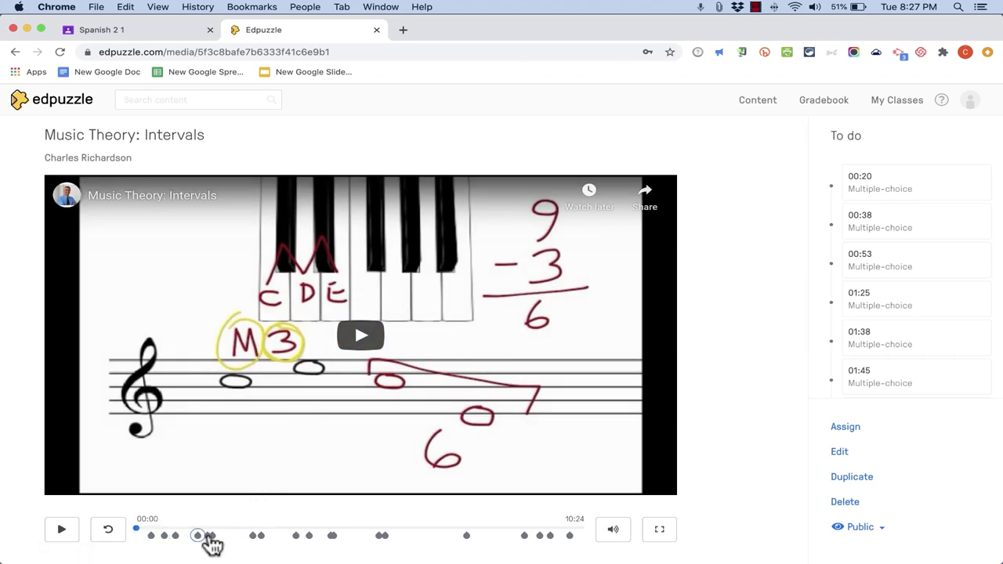
mouse_move(525, 536)
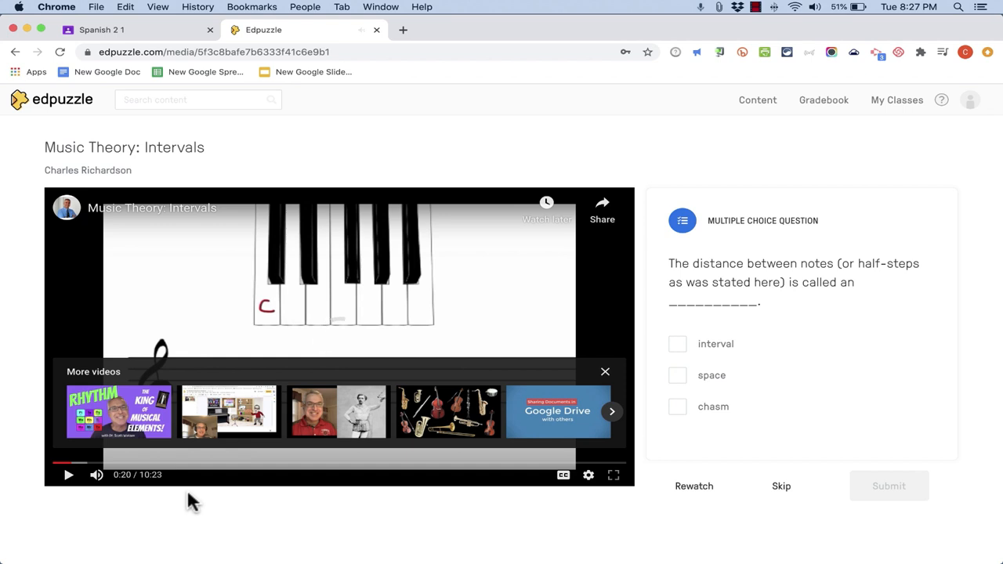
Step: Leave the video preview and return to the My Content list
left_click(676, 344)
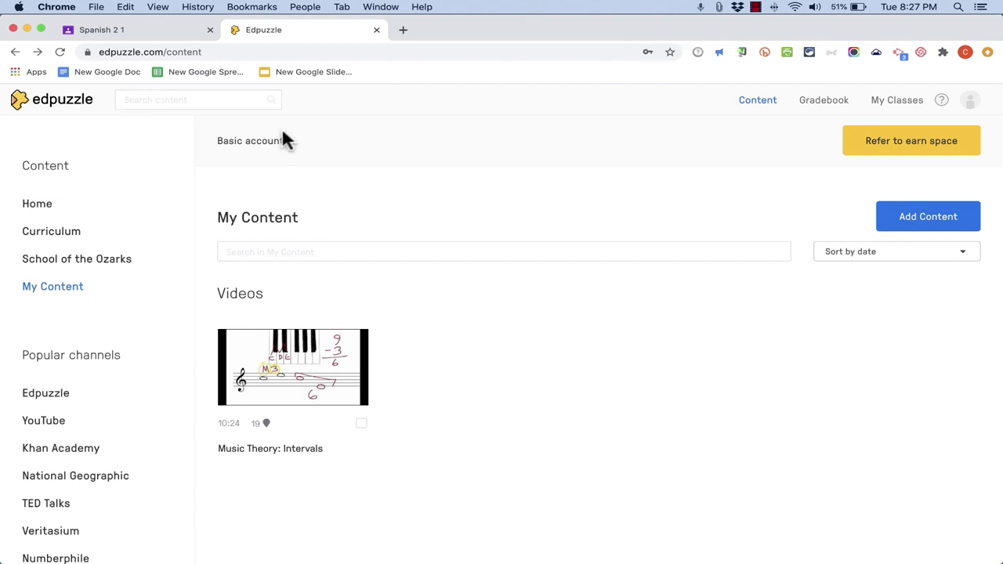
mouse_move(351, 382)
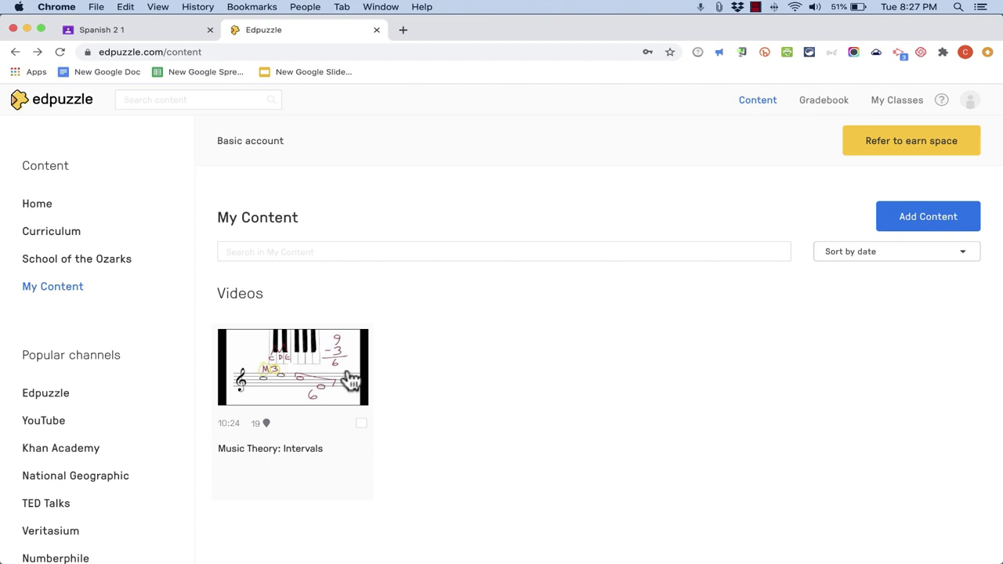
mouse_move(388, 398)
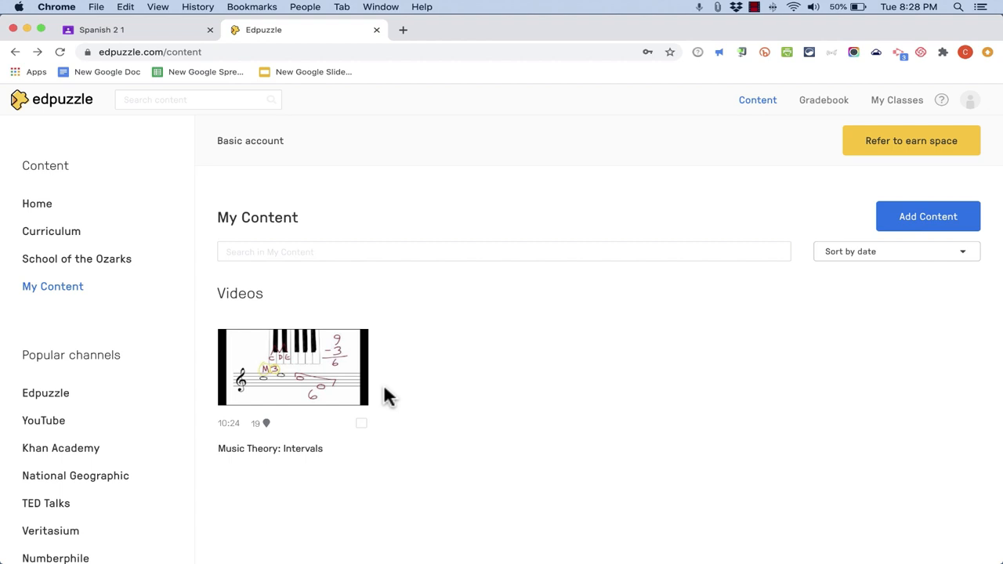
mouse_move(264, 94)
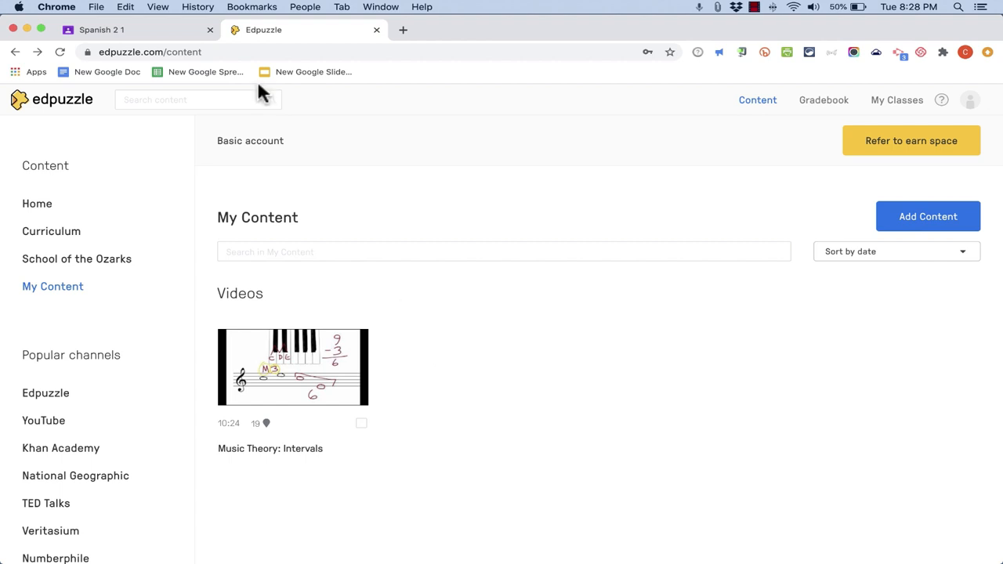
left_click(117, 30)
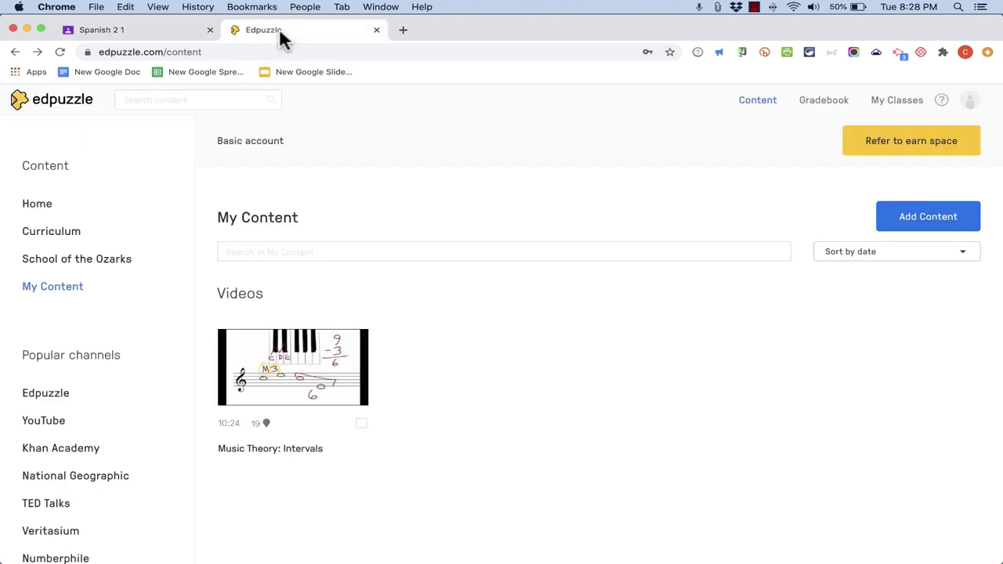
Step: View the Spanish 2 class stream in Google Classroom, then return to Edpuzzle's My Content
left_click(101, 28)
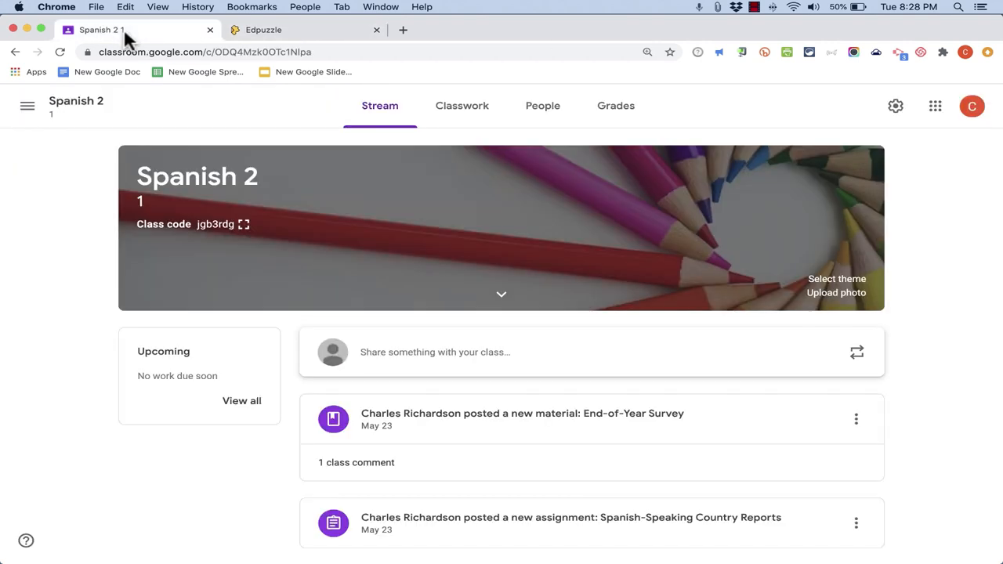
mouse_move(420, 442)
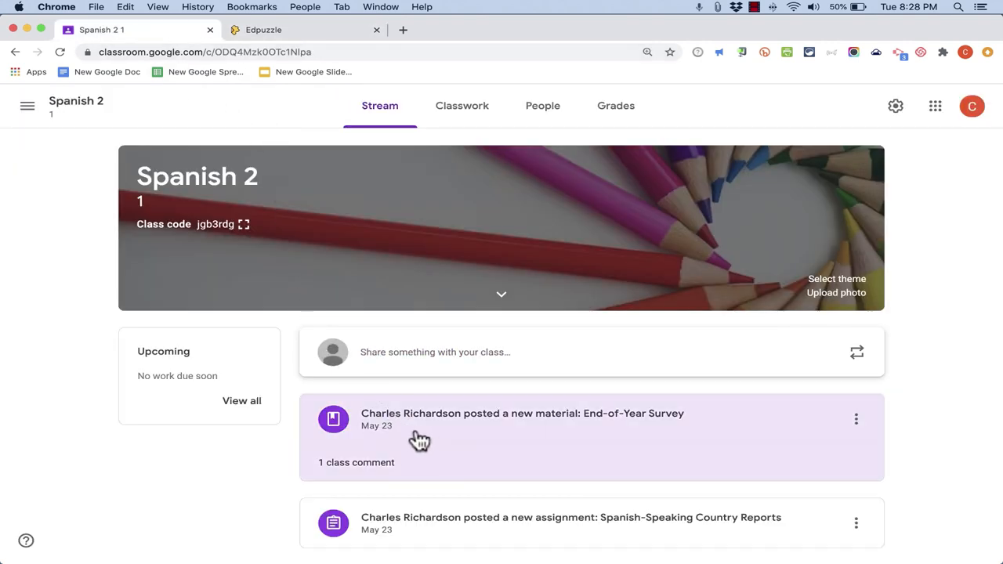
left_click(264, 30)
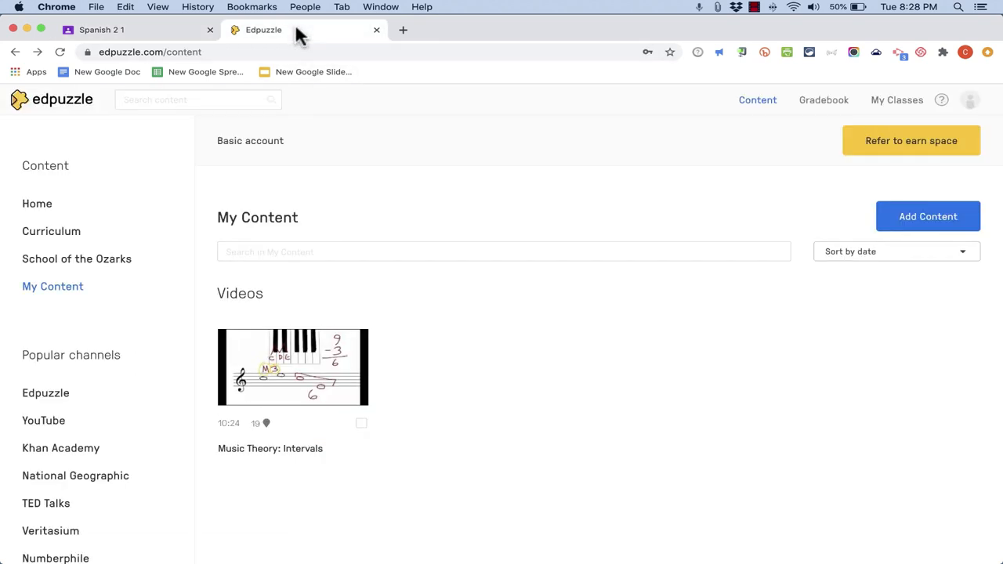
mouse_move(693, 136)
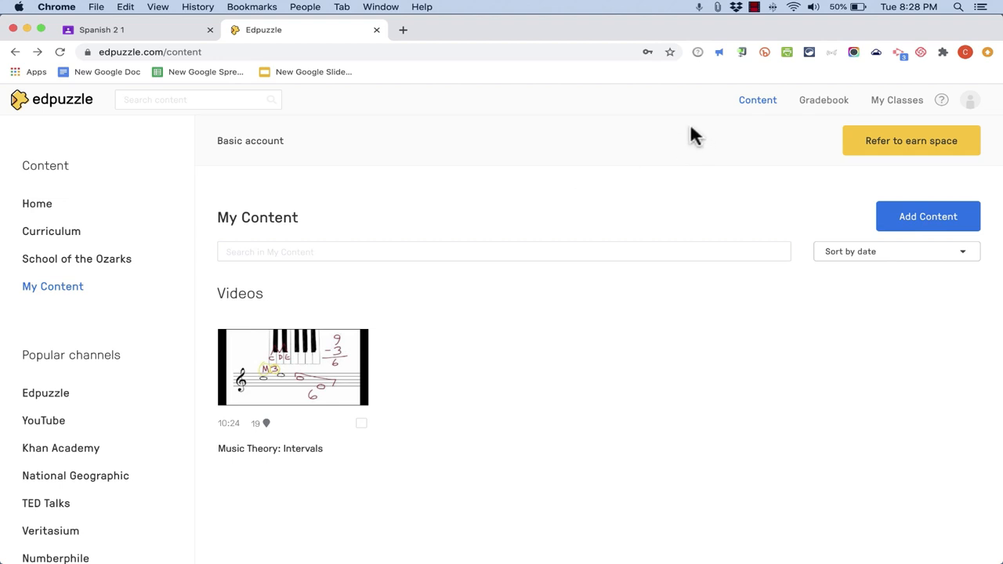
mouse_move(970, 101)
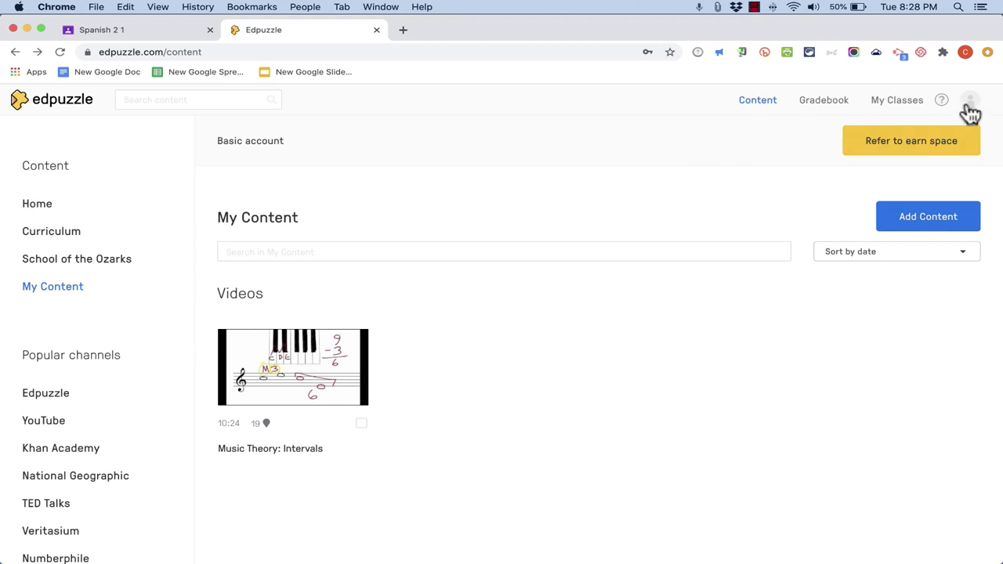
mouse_move(979, 116)
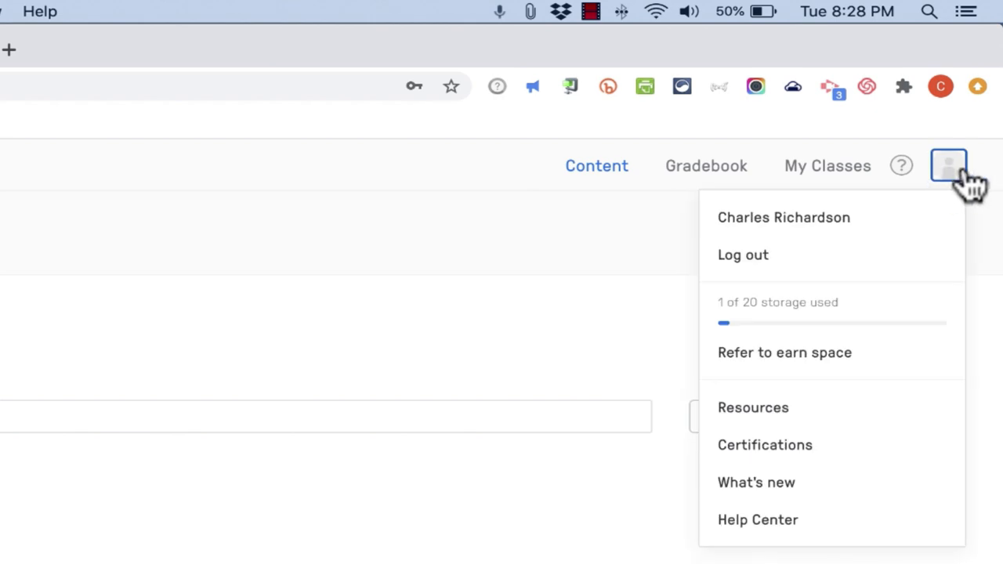
Step: Show the Edpuzzle profile page's Connected accounts section with the Google option
left_click(783, 216)
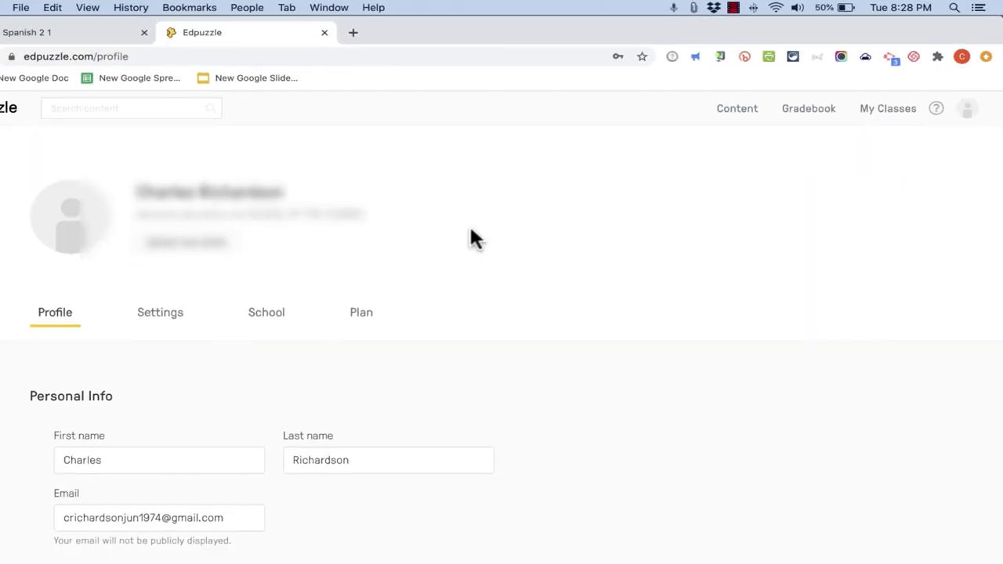
scroll("down", 3)
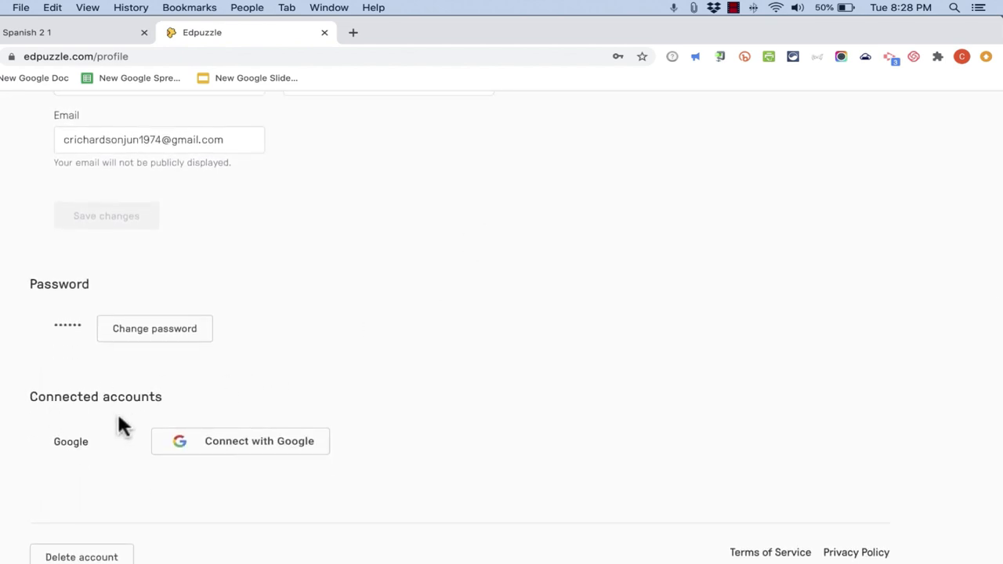
mouse_move(75, 451)
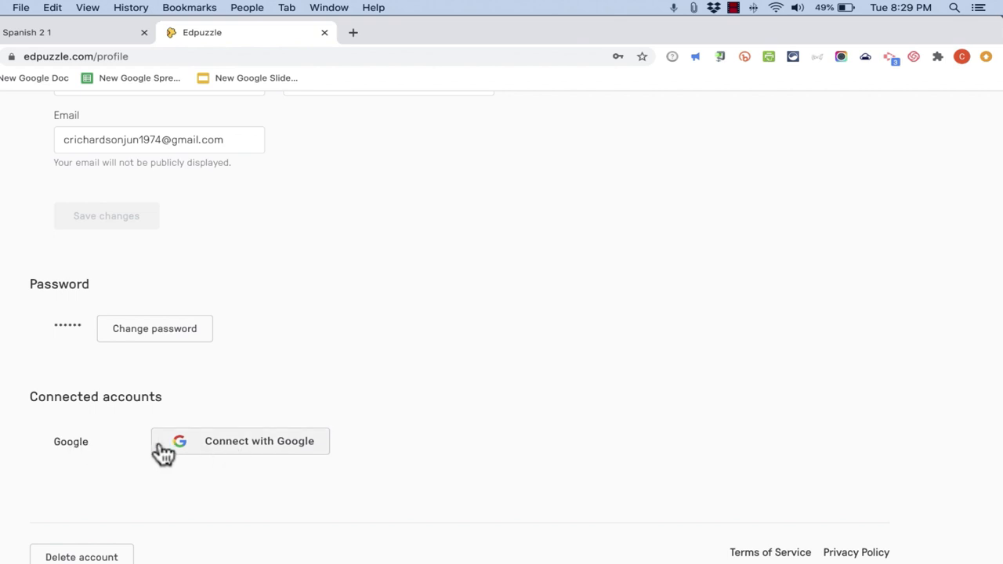
mouse_move(269, 455)
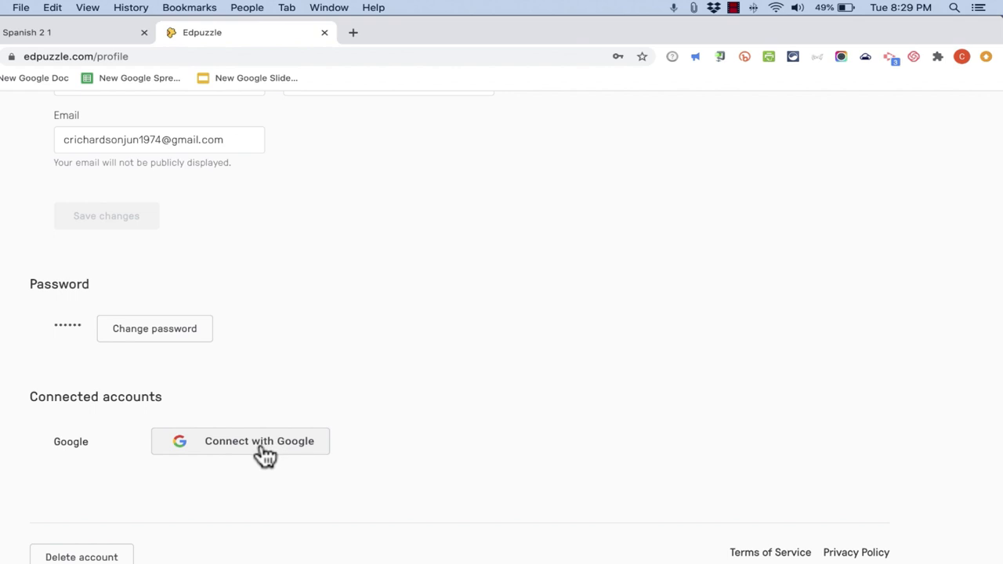
mouse_move(274, 454)
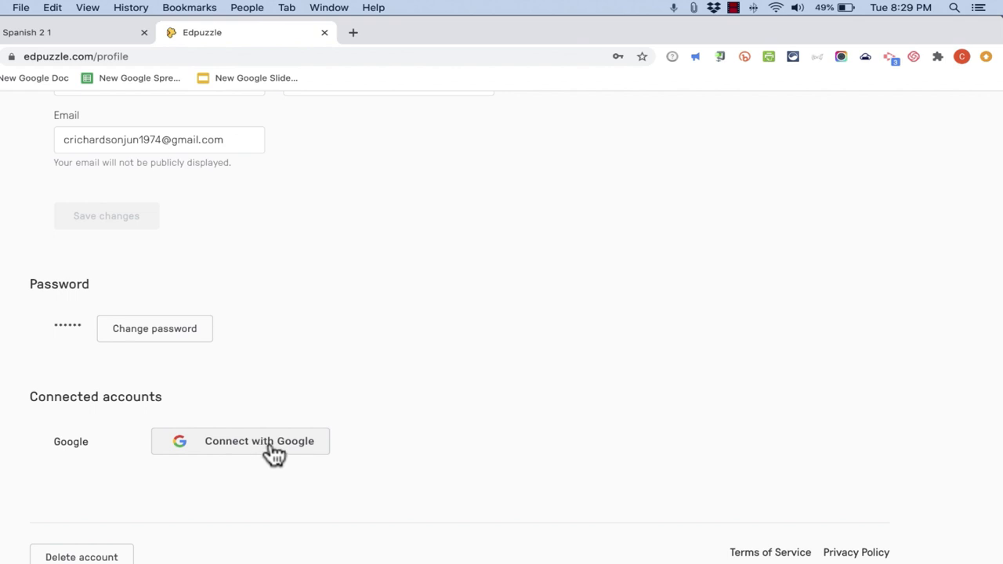
Step: Link the teacher's Google account to the Edpuzzle profile under connected accounts
left_click(260, 440)
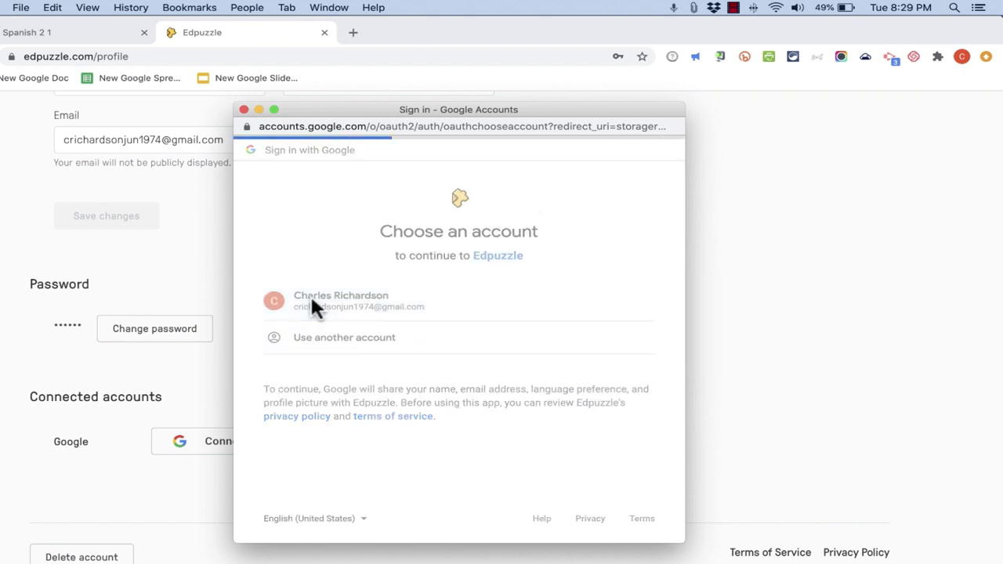
left_click(341, 301)
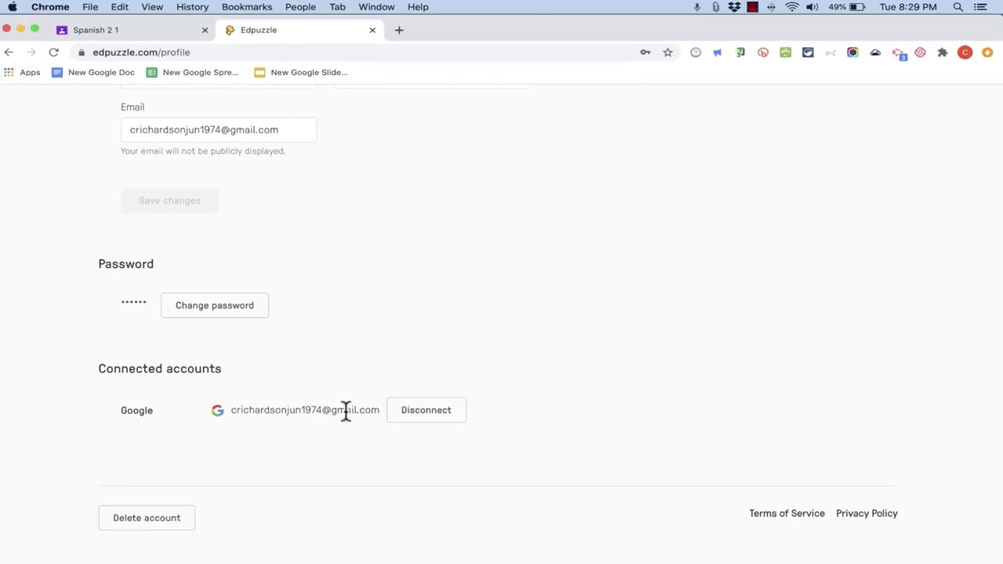
scroll("up", 3)
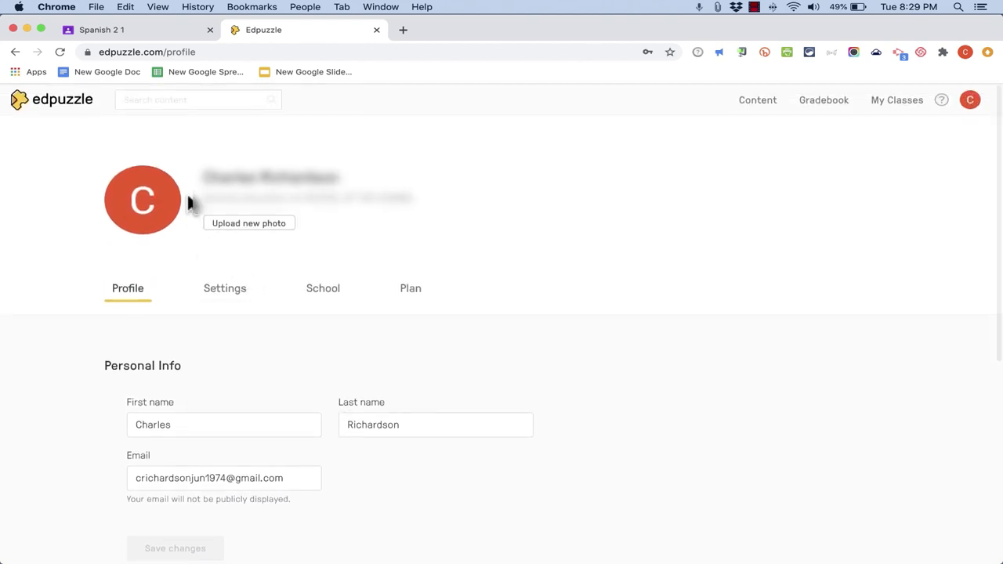
mouse_move(63, 109)
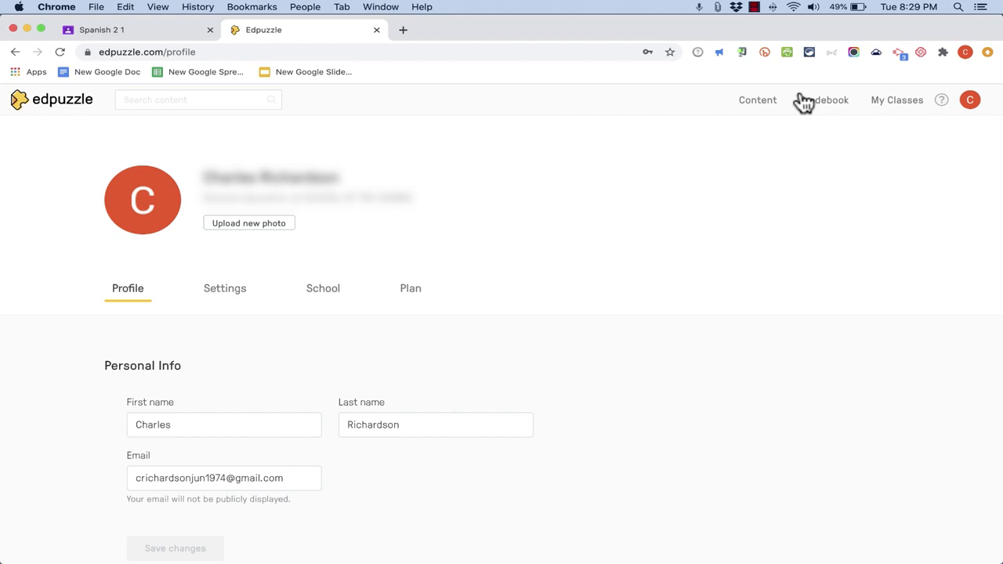
Step: Return to My Content showing the Music Theory: Intervals video for assigning
left_click(756, 100)
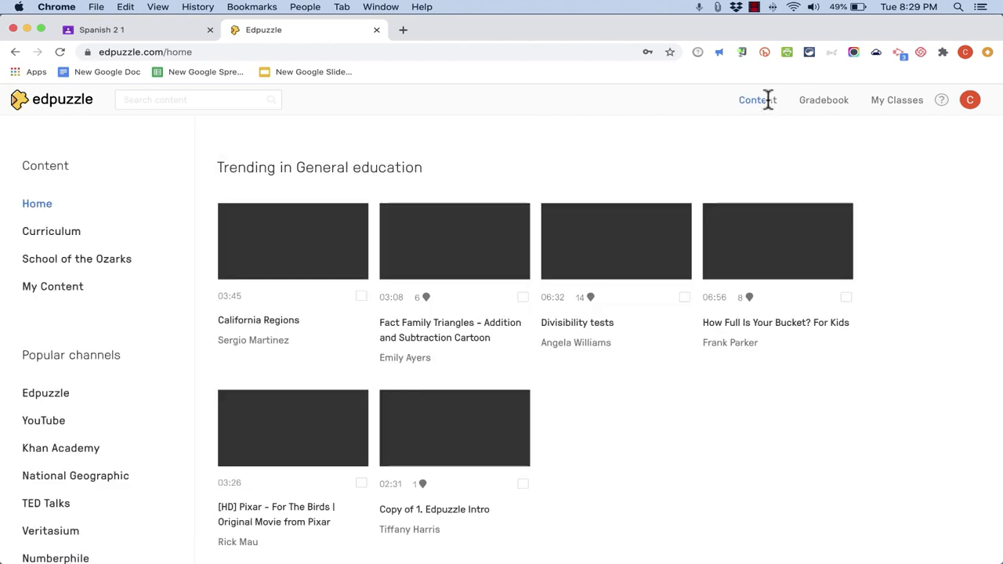
left_click(53, 286)
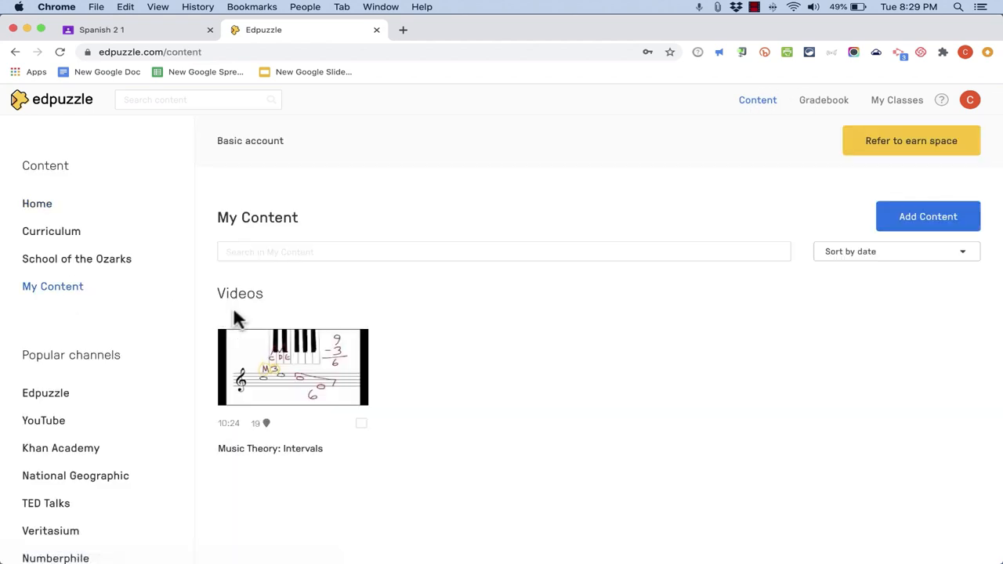
mouse_move(281, 473)
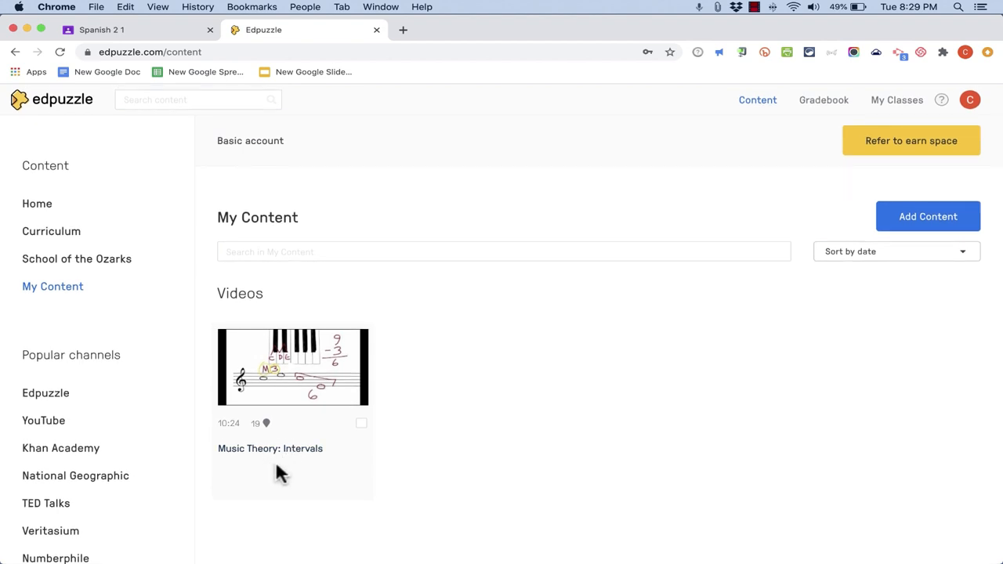
mouse_move(363, 436)
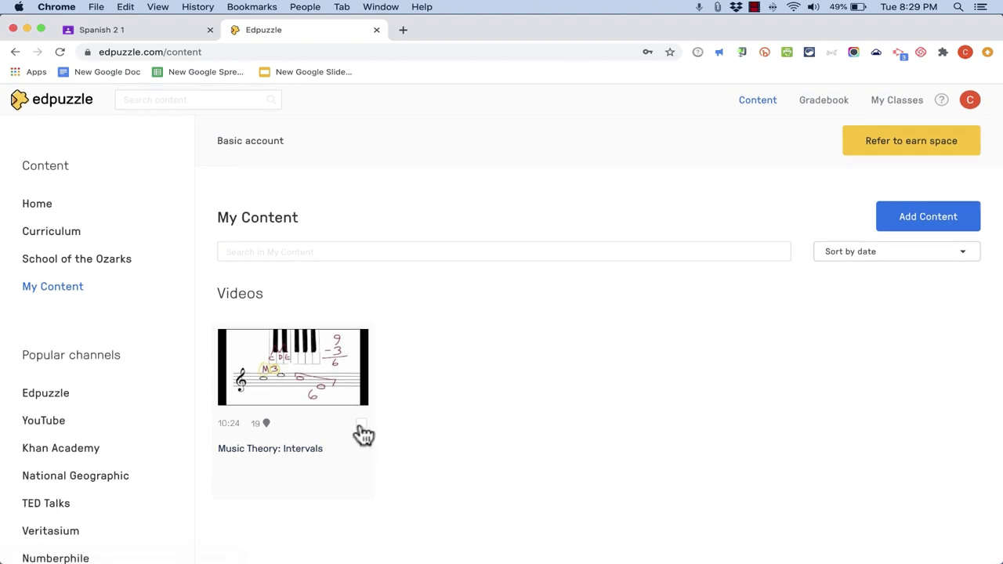
mouse_move(366, 435)
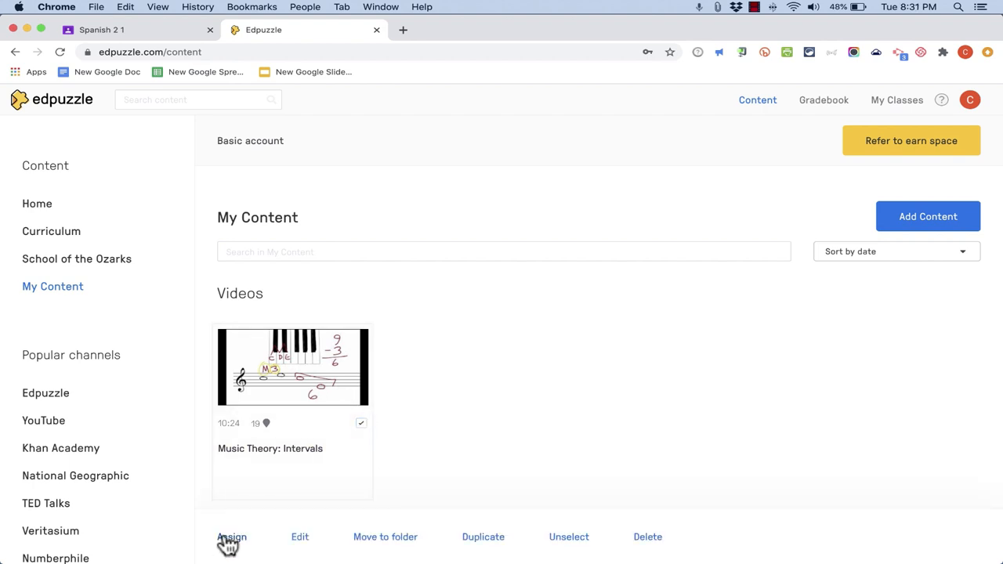
left_click(232, 536)
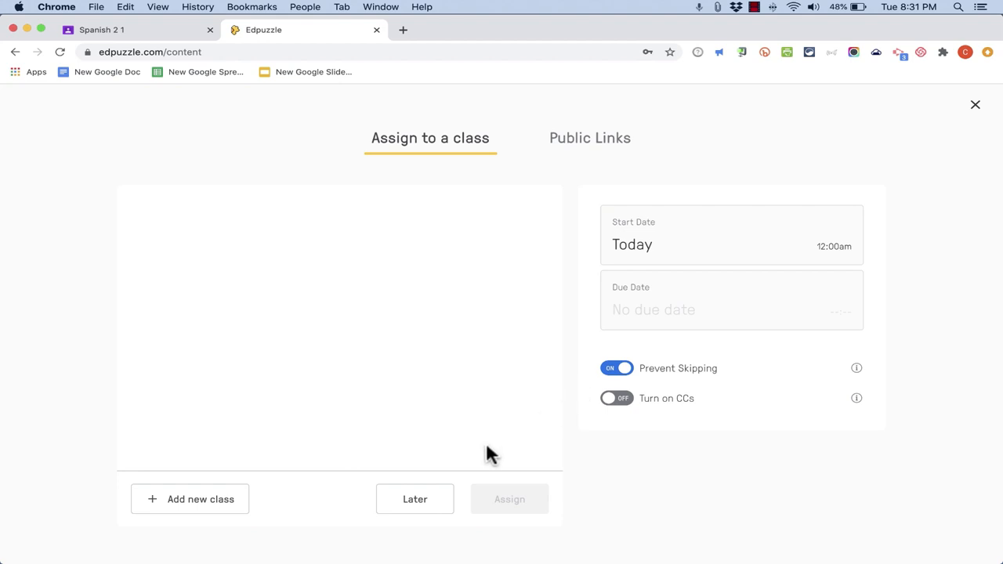
left_click(190, 498)
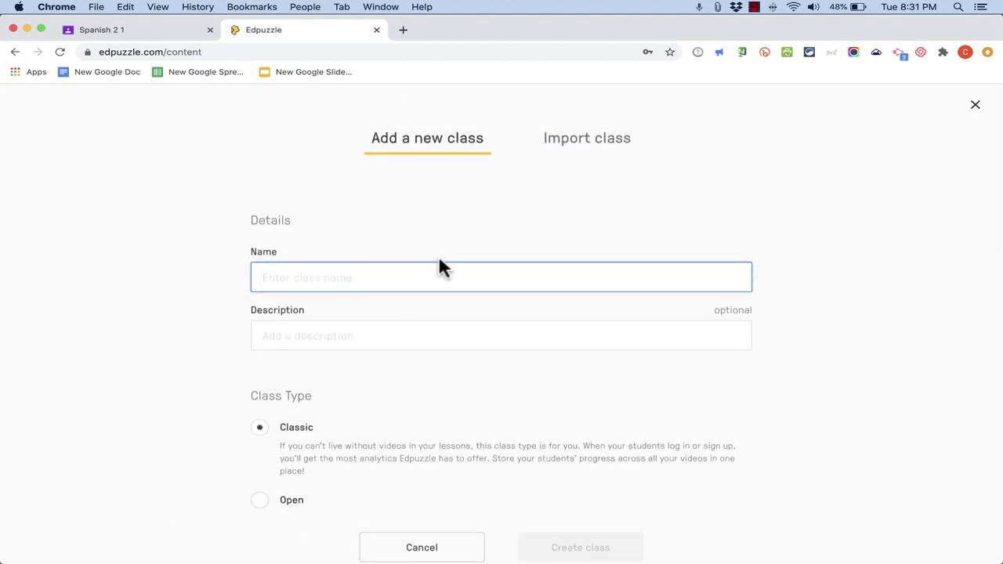
mouse_move(561, 249)
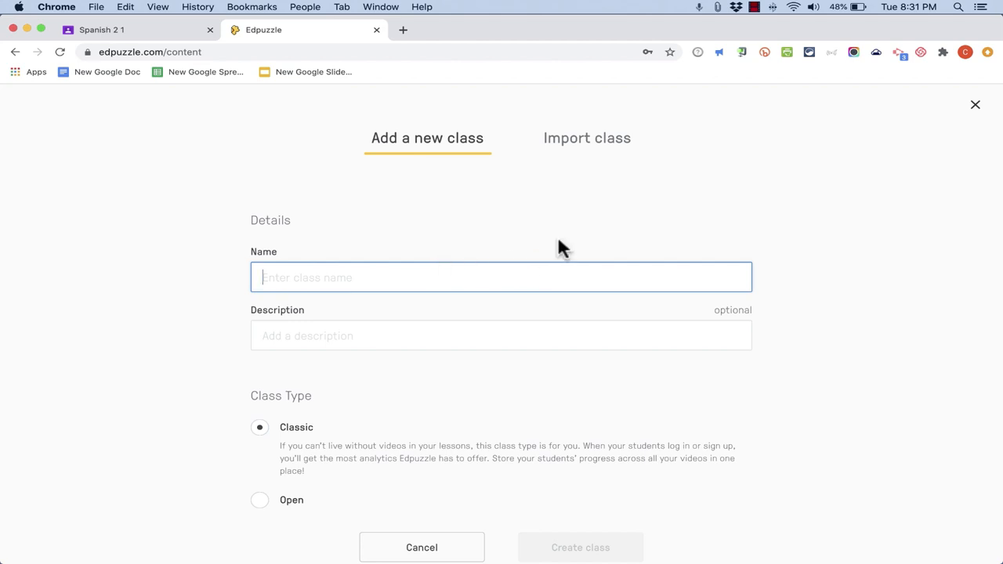
mouse_move(586, 138)
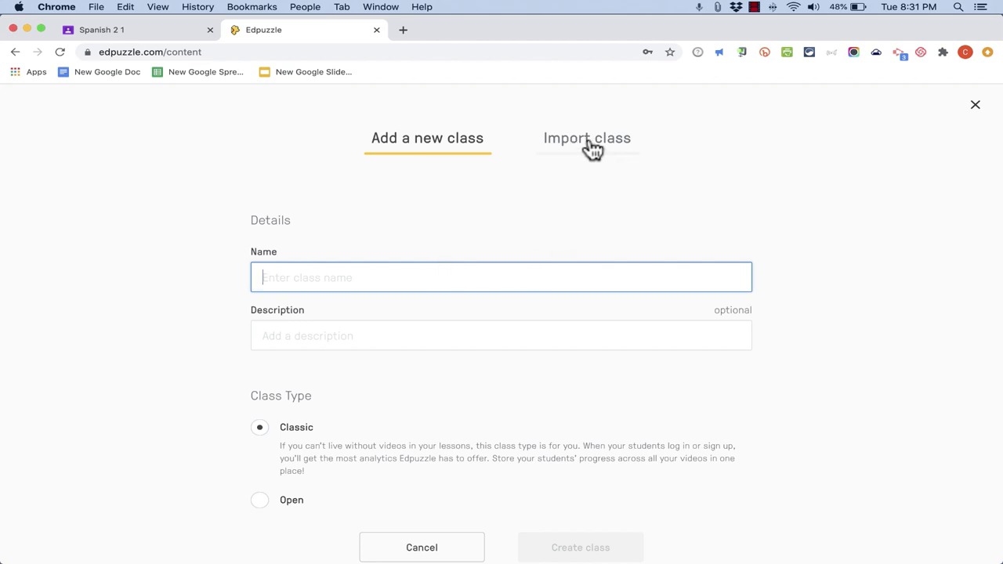
left_click(586, 138)
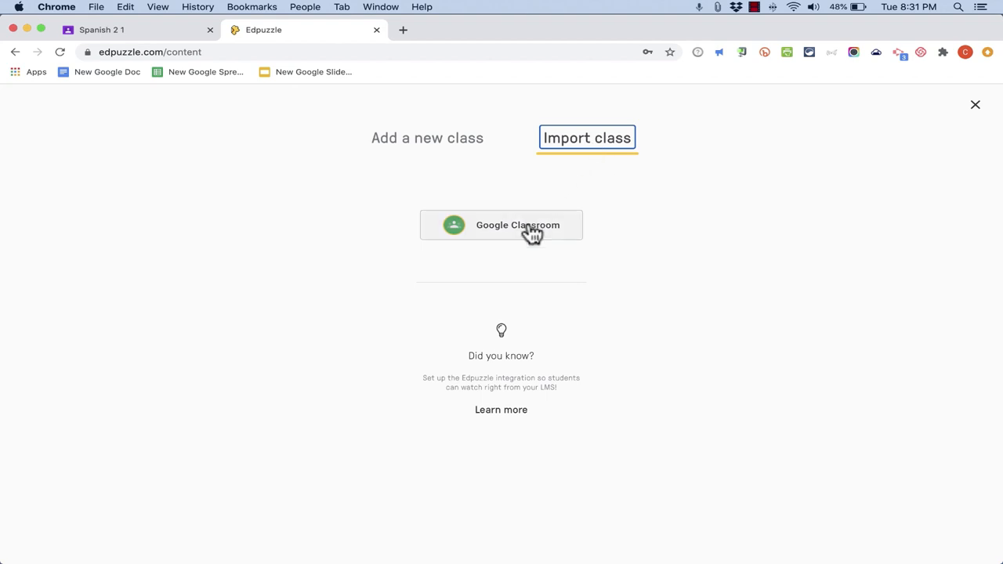
mouse_move(230, 100)
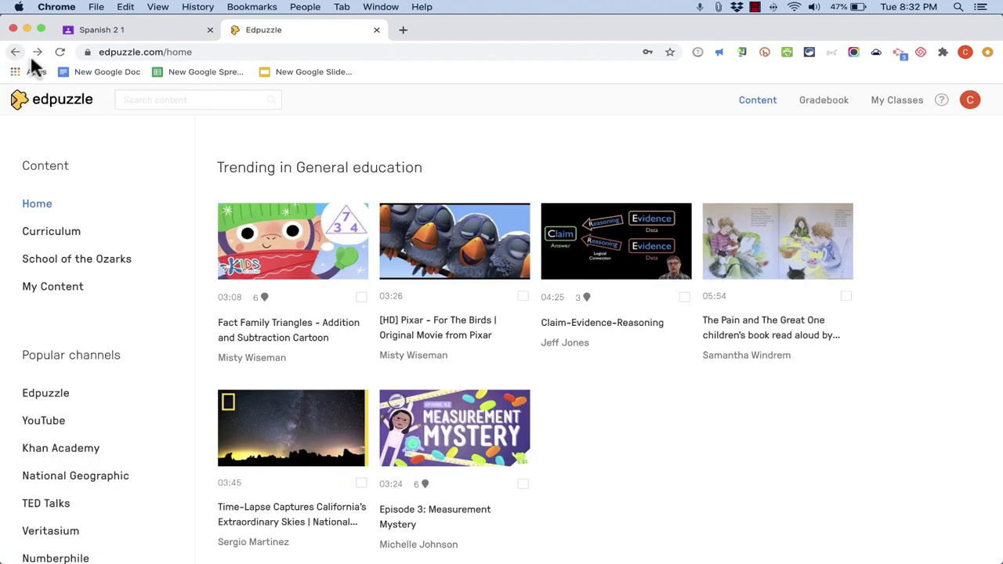
left_click(897, 100)
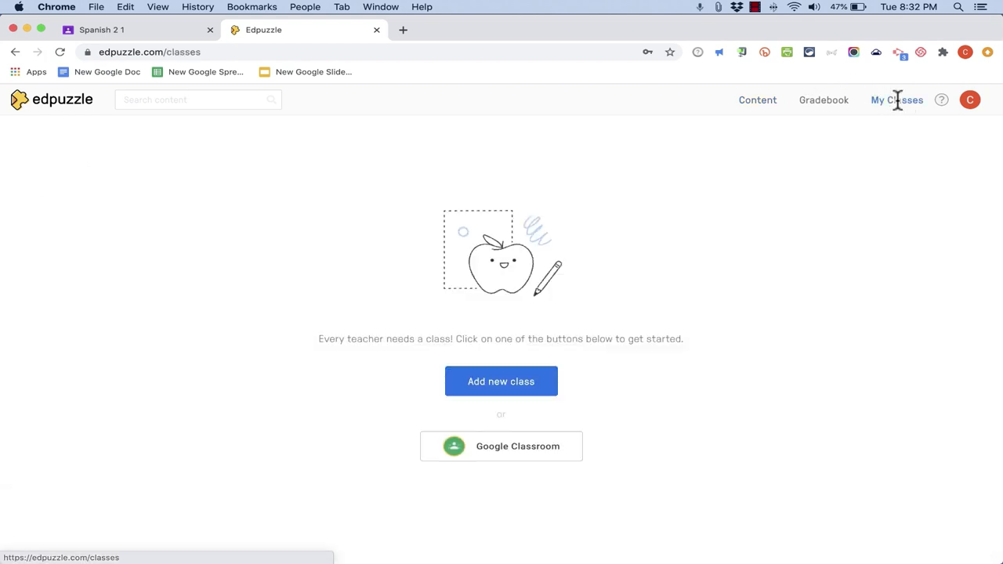
mouse_move(486, 470)
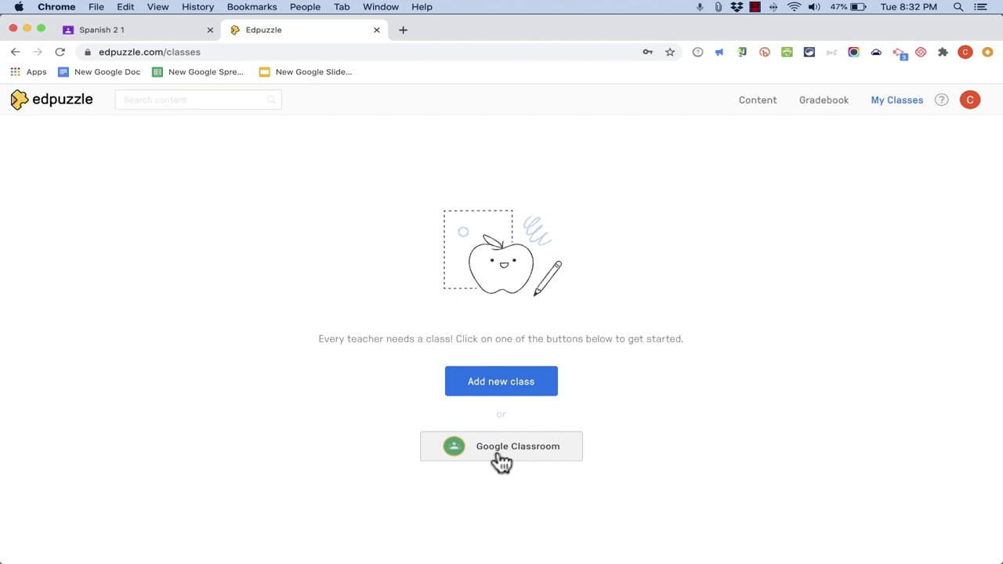
left_click(756, 100)
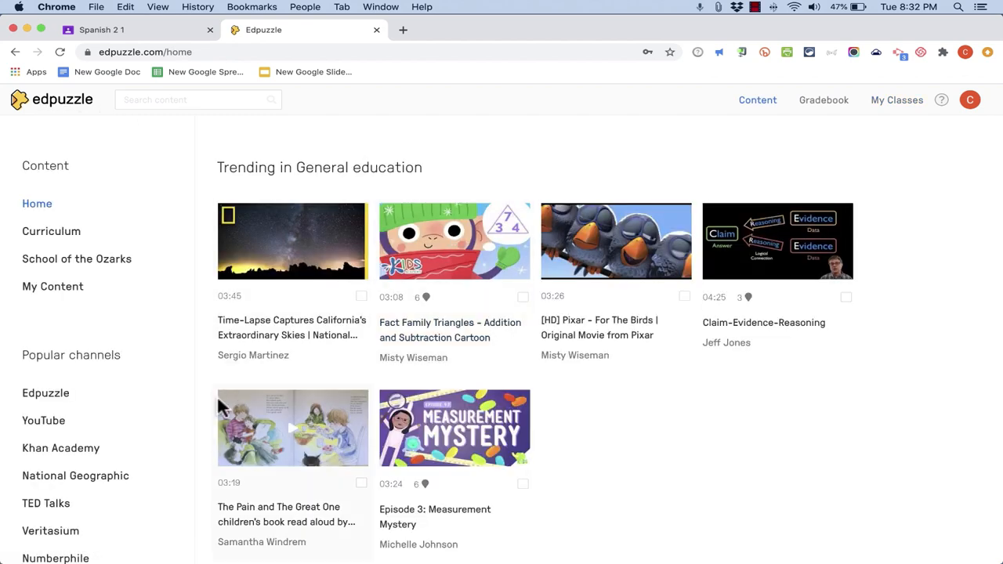
left_click(53, 285)
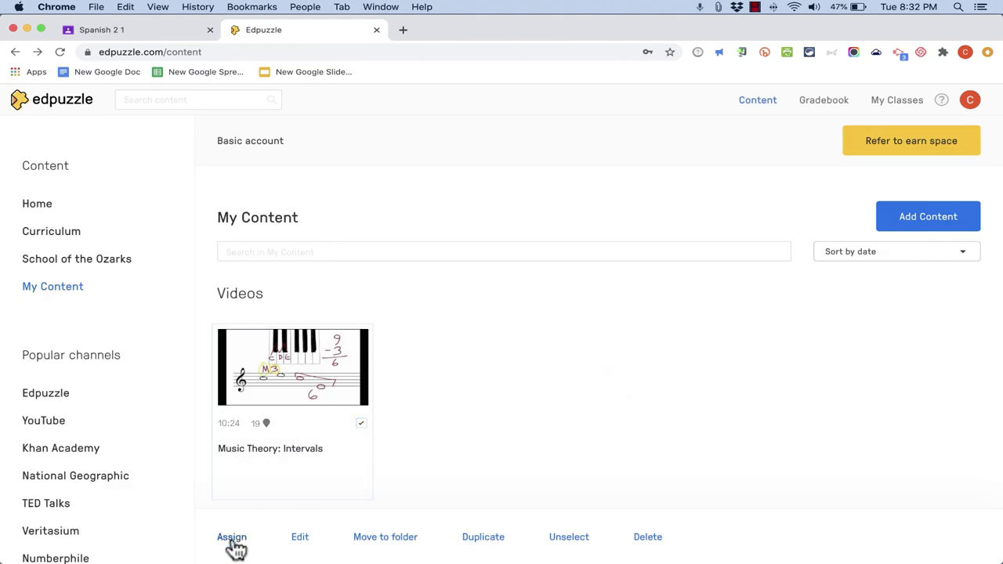
left_click(232, 535)
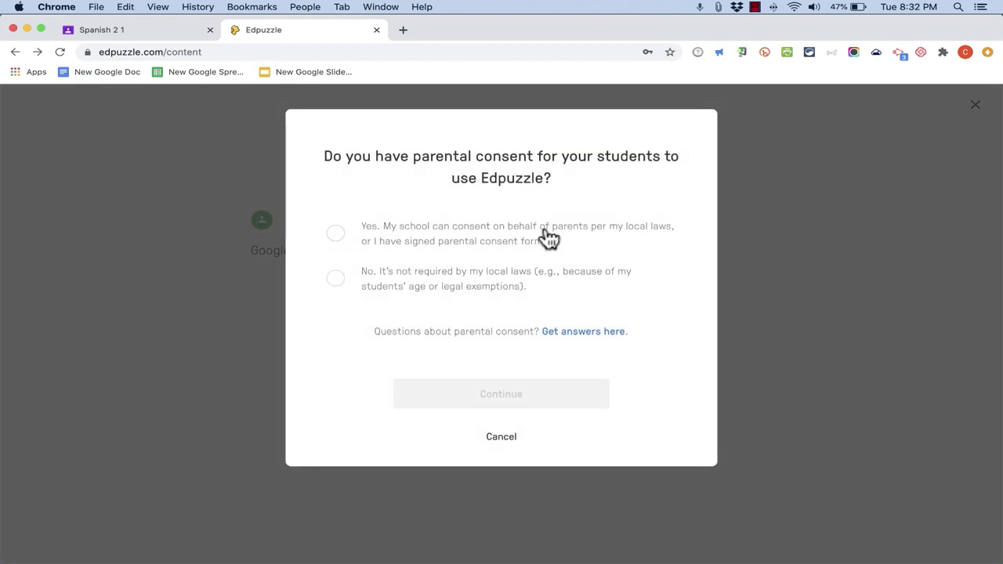
mouse_move(547, 169)
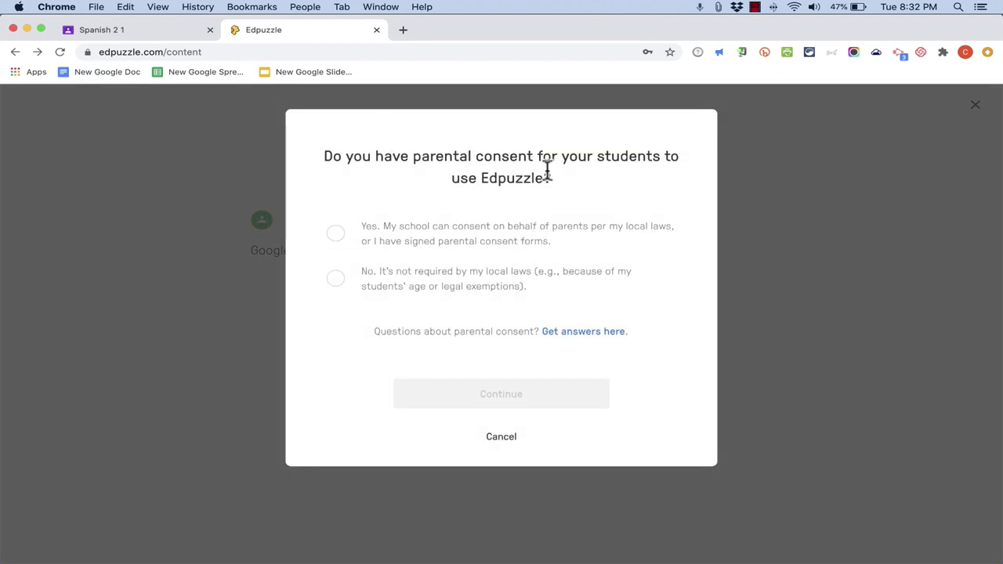
mouse_move(341, 238)
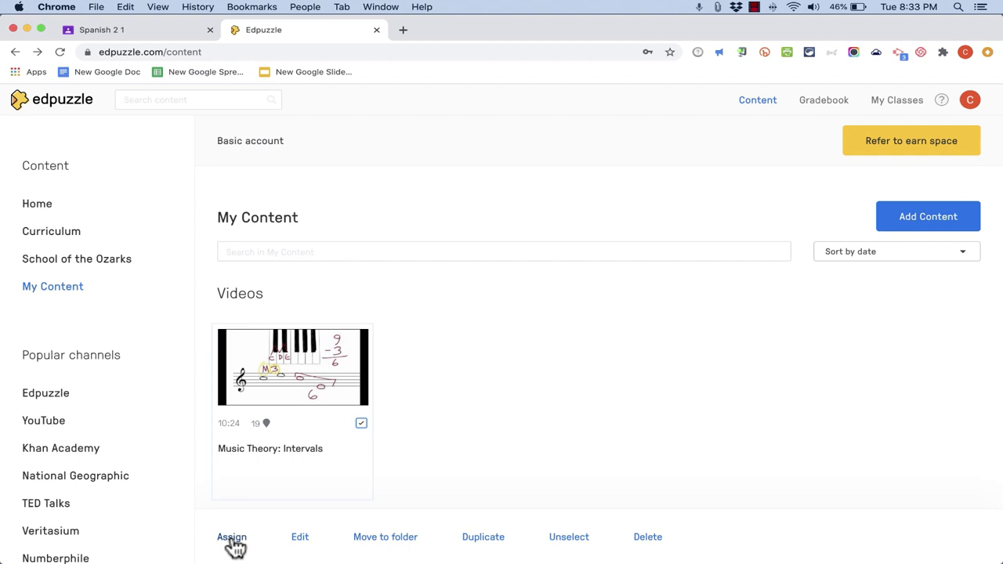
mouse_move(368, 435)
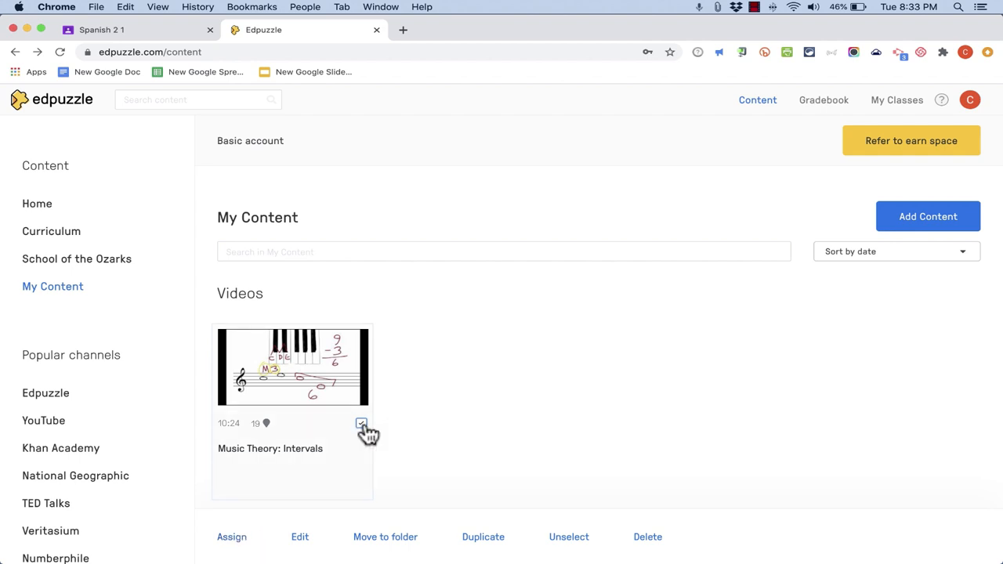
Step: Start assigning the video by adding a class imported from Google Classroom
left_click(232, 536)
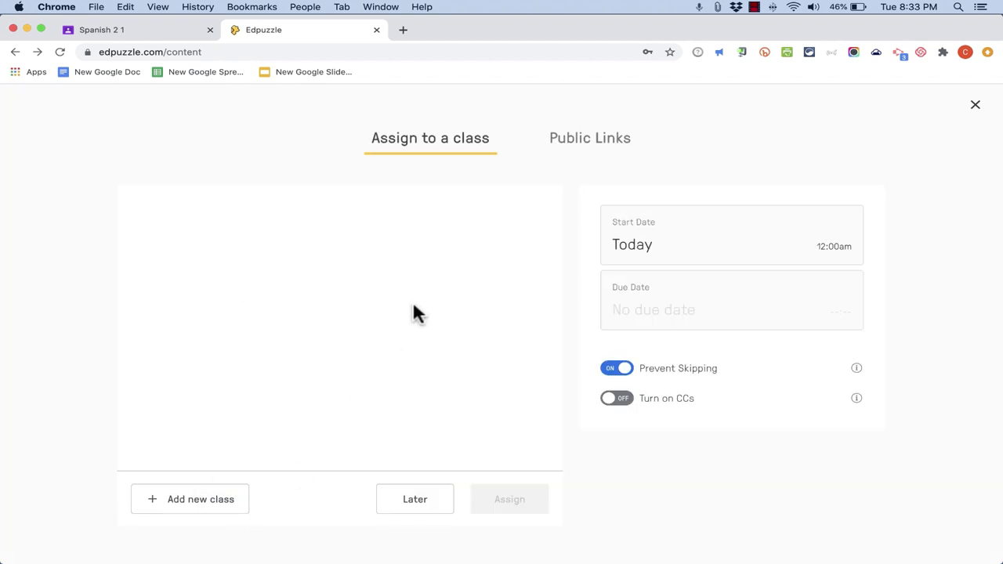
left_click(201, 499)
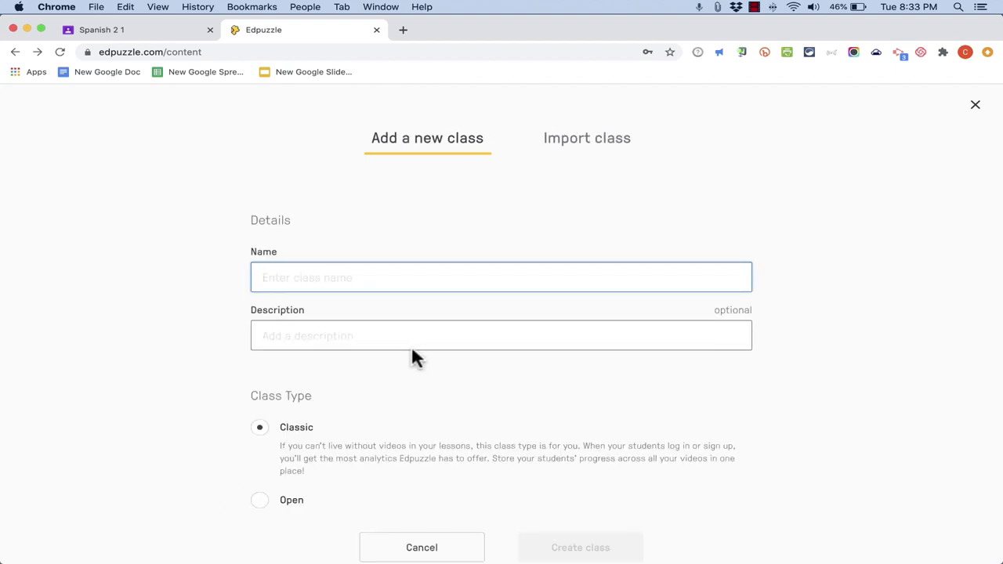
left_click(586, 138)
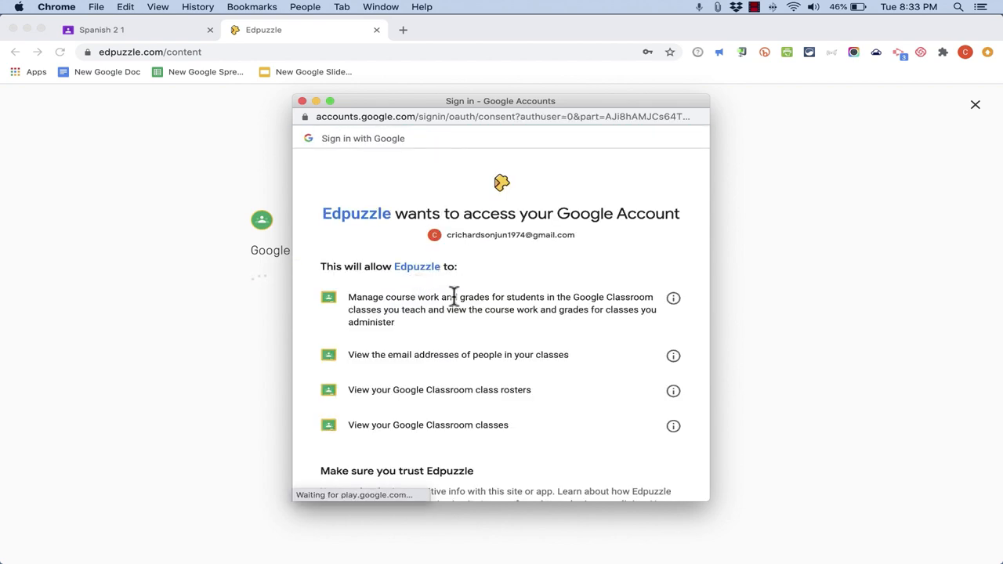
mouse_move(670, 63)
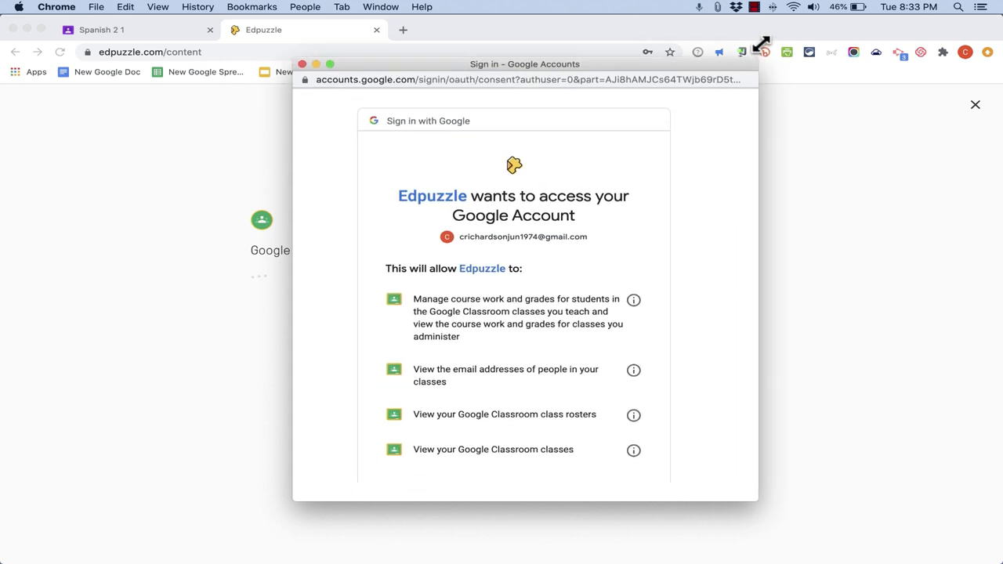
Step: Allow Edpuzzle access to Google Classroom so its classes are listed for import
left_click_drag(523, 65, 520, 33)
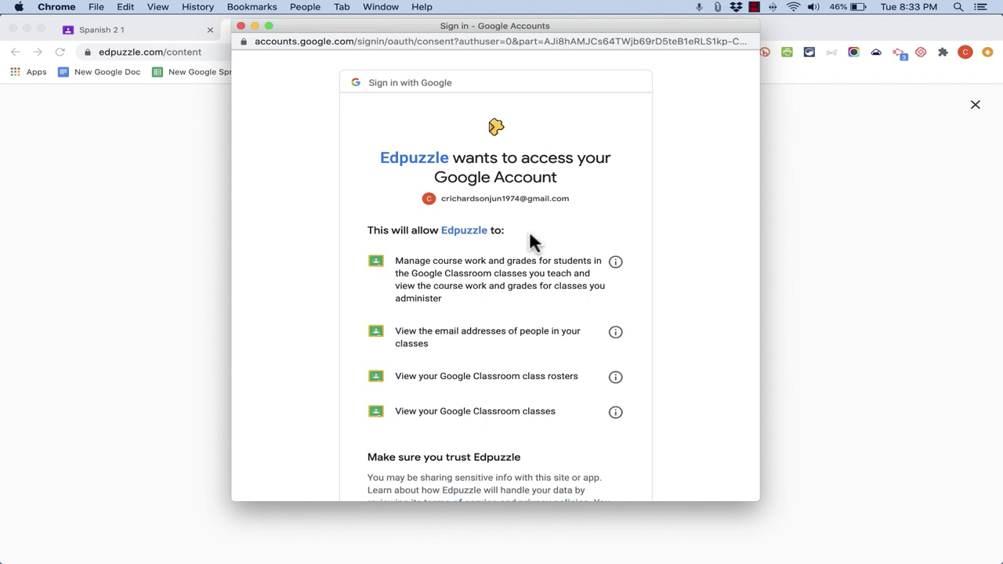
scroll("down", 3)
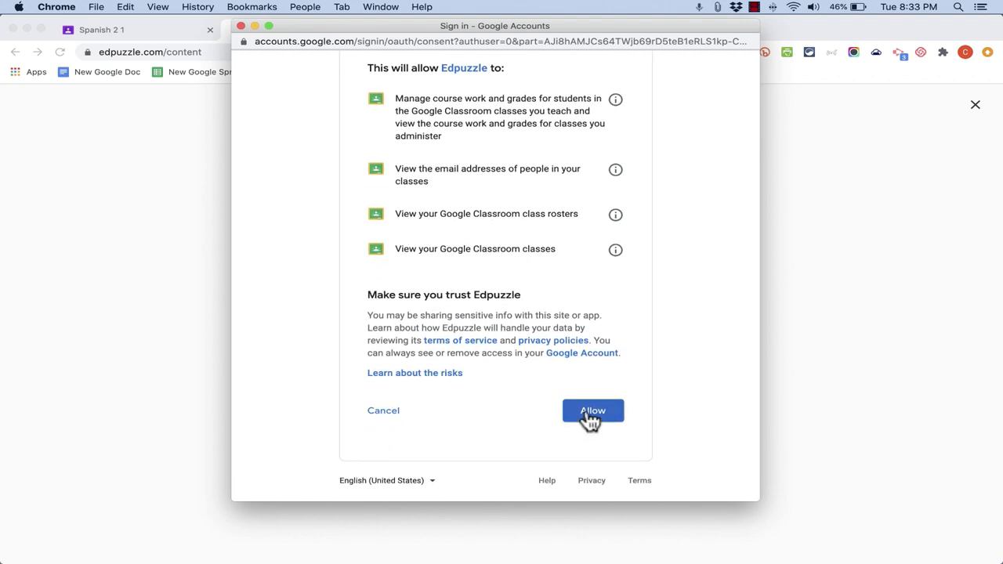
left_click(592, 410)
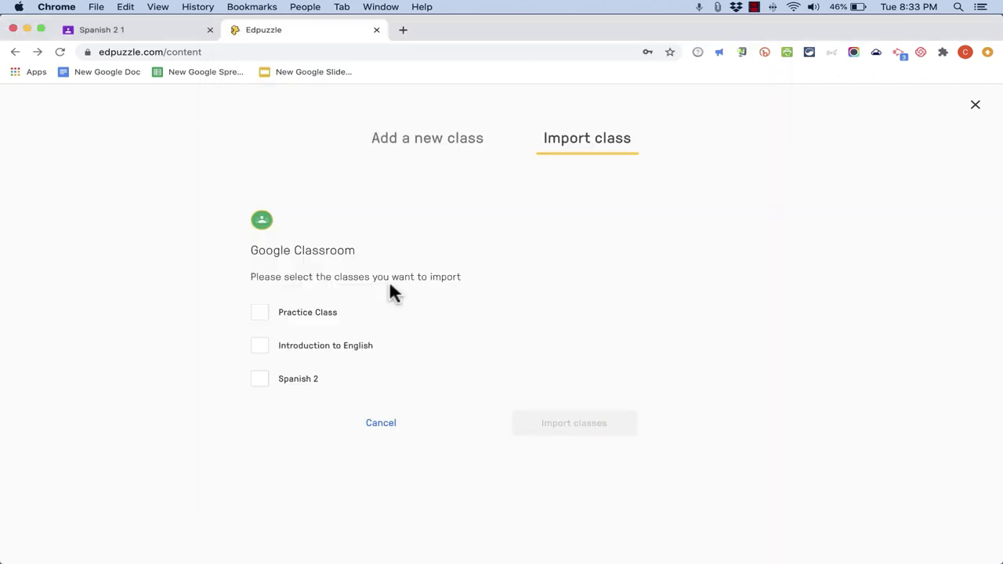
mouse_move(306, 352)
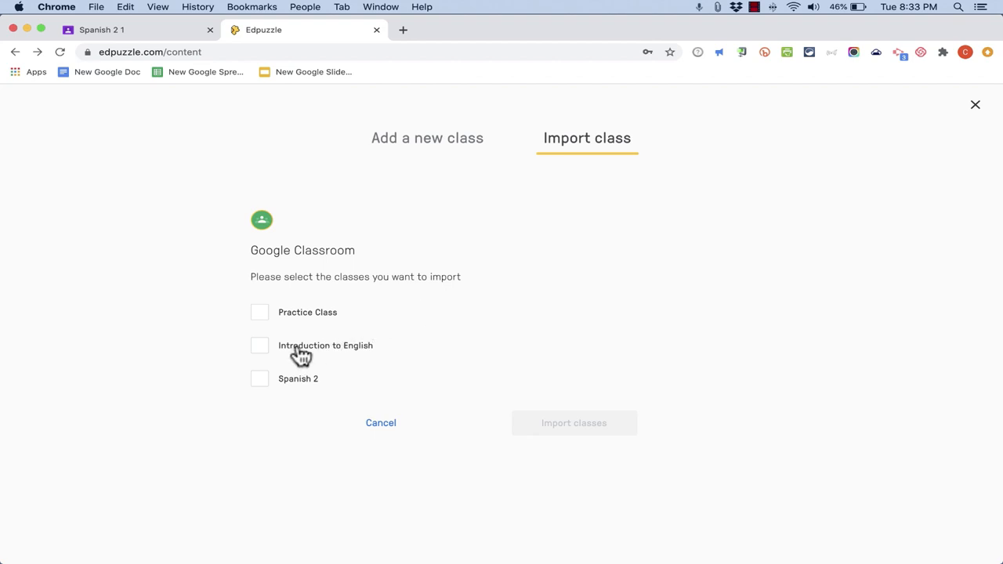
mouse_move(269, 354)
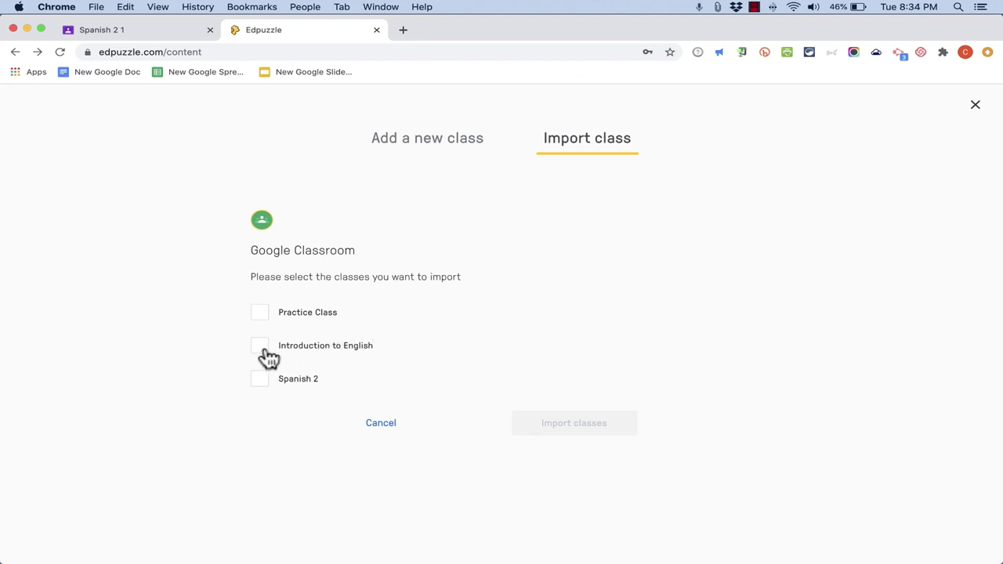
Step: Import the Introduction to English and Spanish 2 classes from Google Classroom
left_click(260, 378)
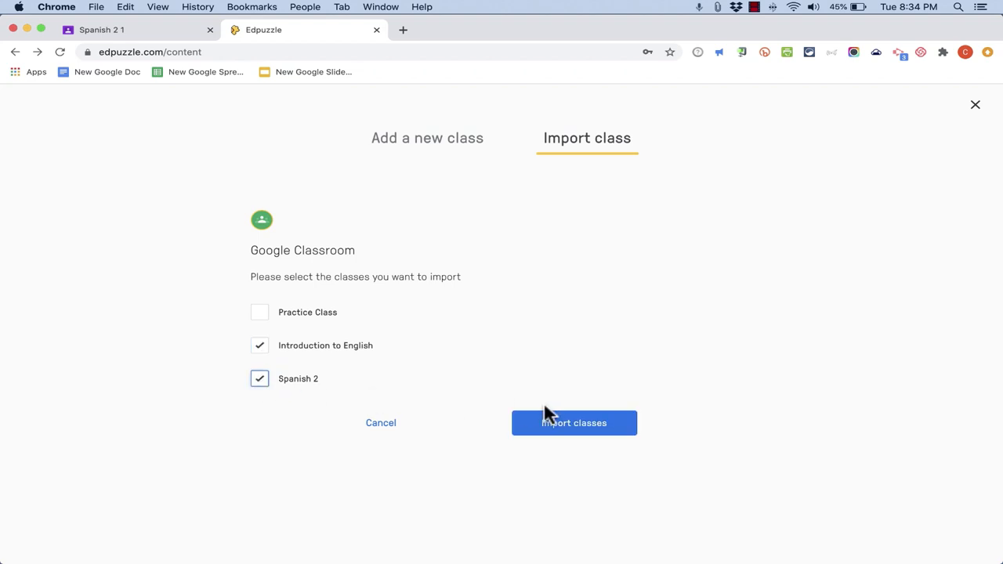
left_click(573, 423)
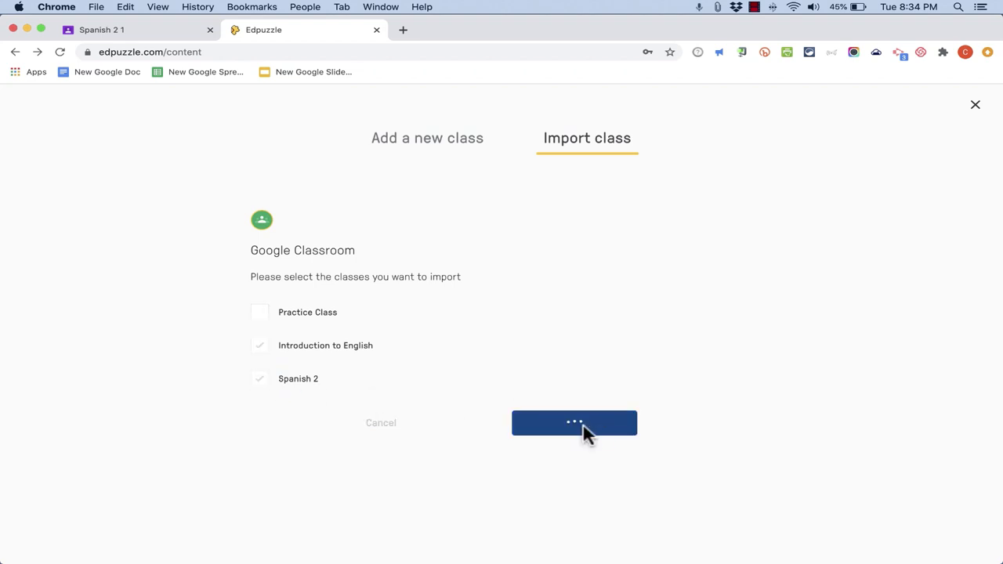
left_click(573, 423)
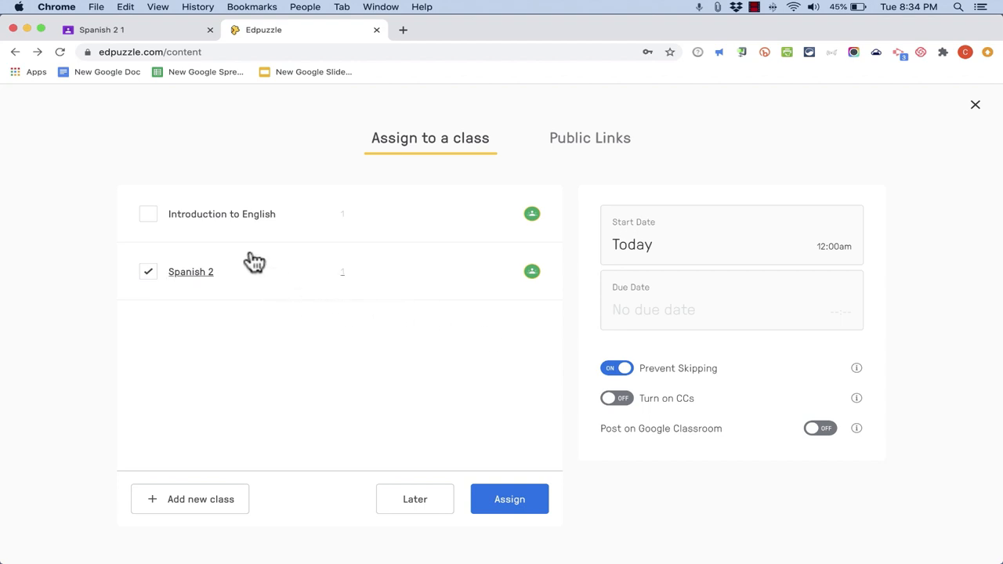
Step: Assign the Music Theory: Intervals video to Spanish 2 with Google Classroom posting on
left_click(147, 213)
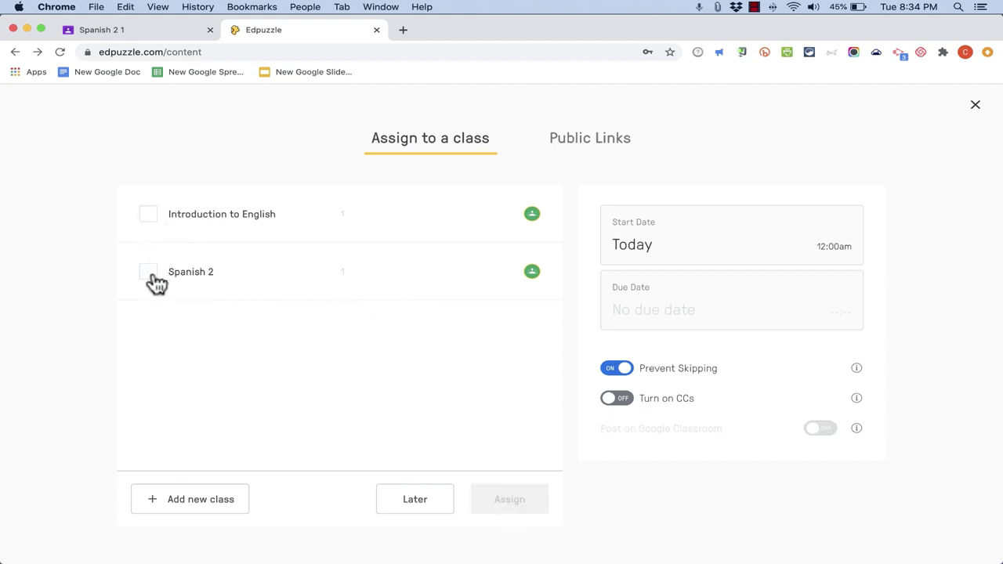
left_click(147, 271)
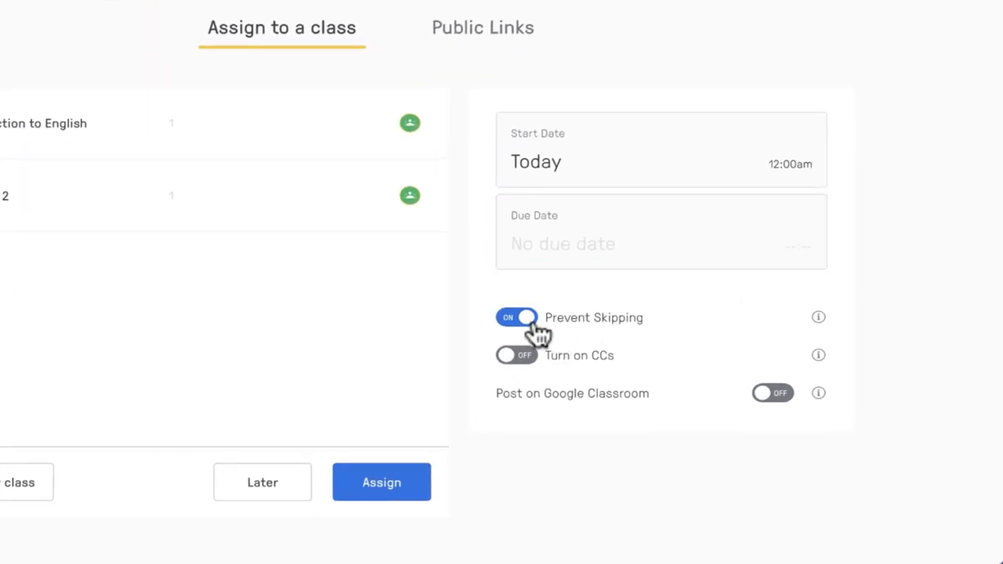
mouse_move(453, 196)
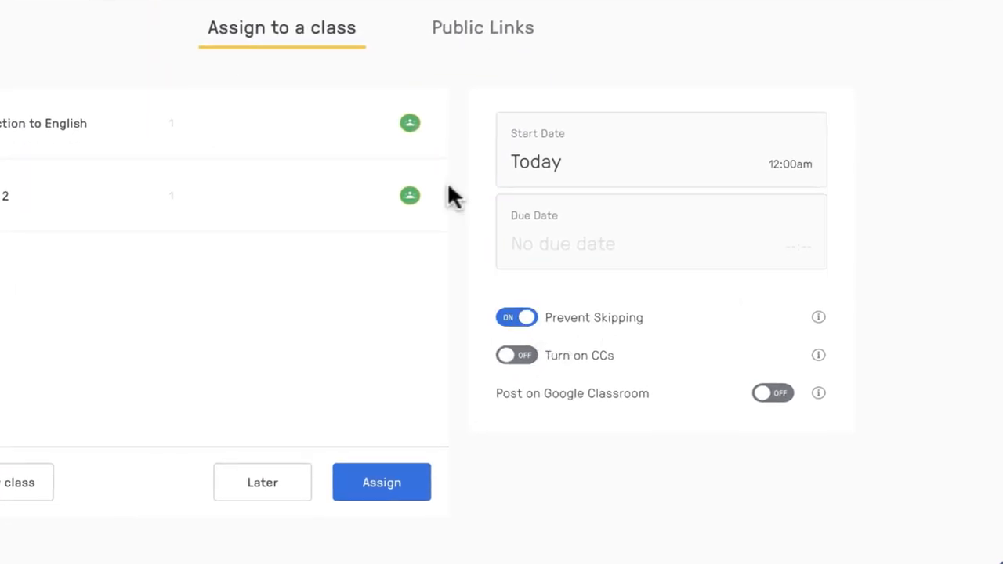
mouse_move(545, 407)
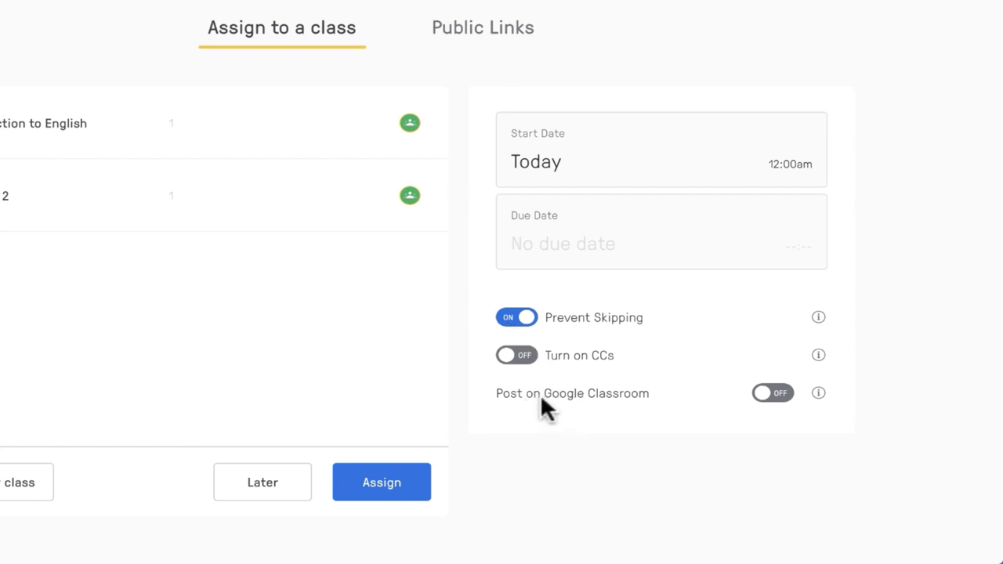
mouse_move(666, 407)
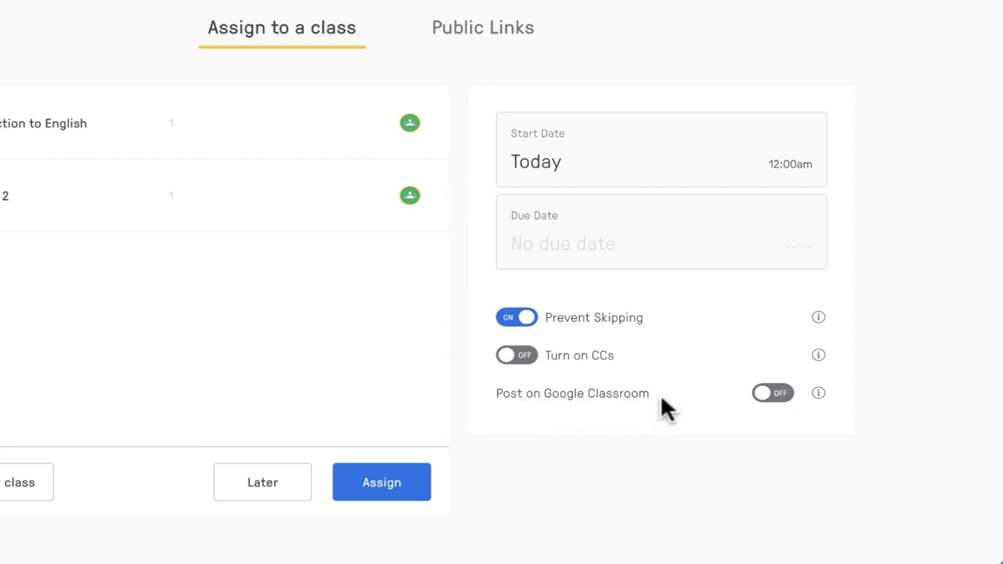
mouse_move(771, 404)
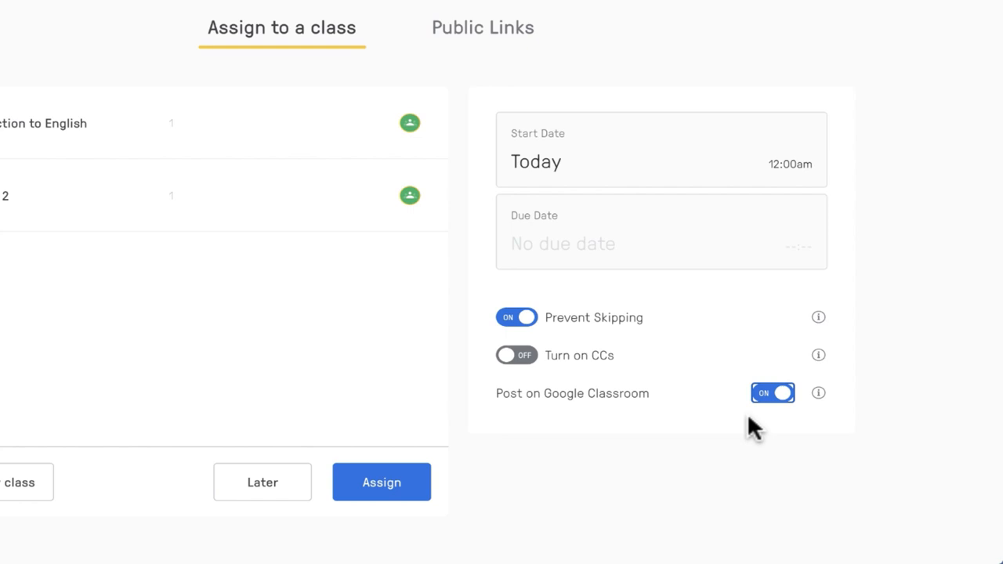
mouse_move(677, 439)
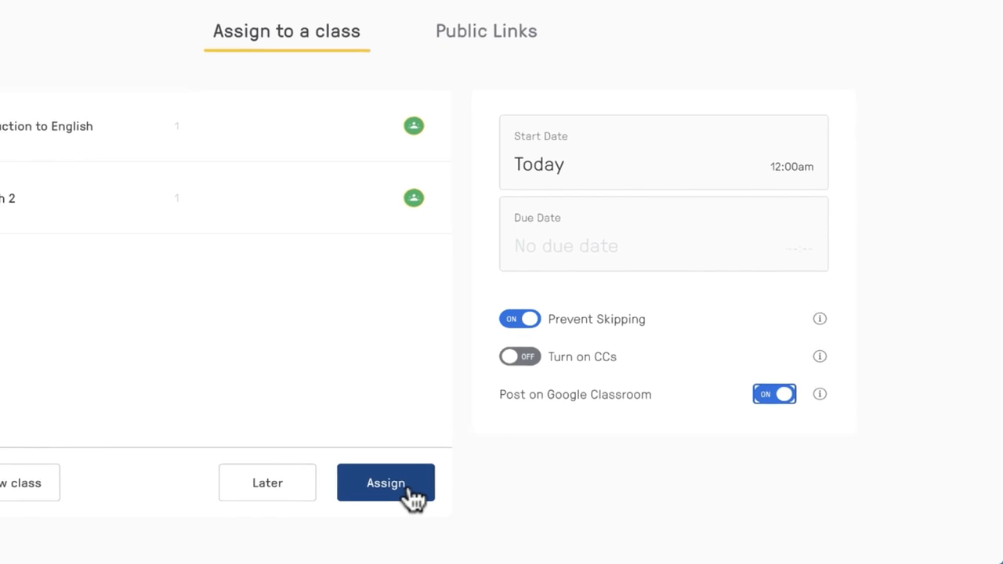
left_click(385, 483)
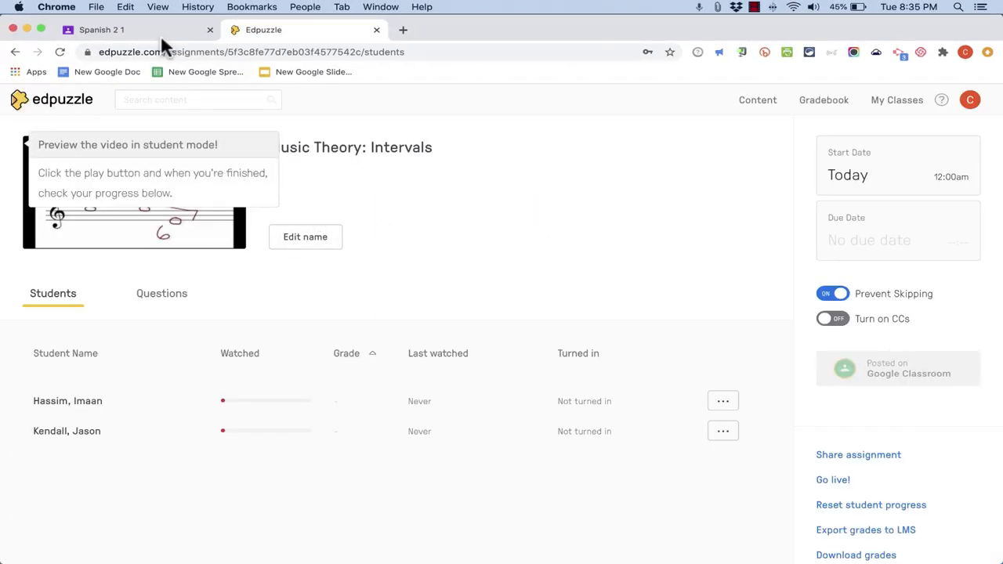
Step: Refresh the Spanish 2 Google Classroom stream to show the new Edpuzzle assignment post
left_click(101, 30)
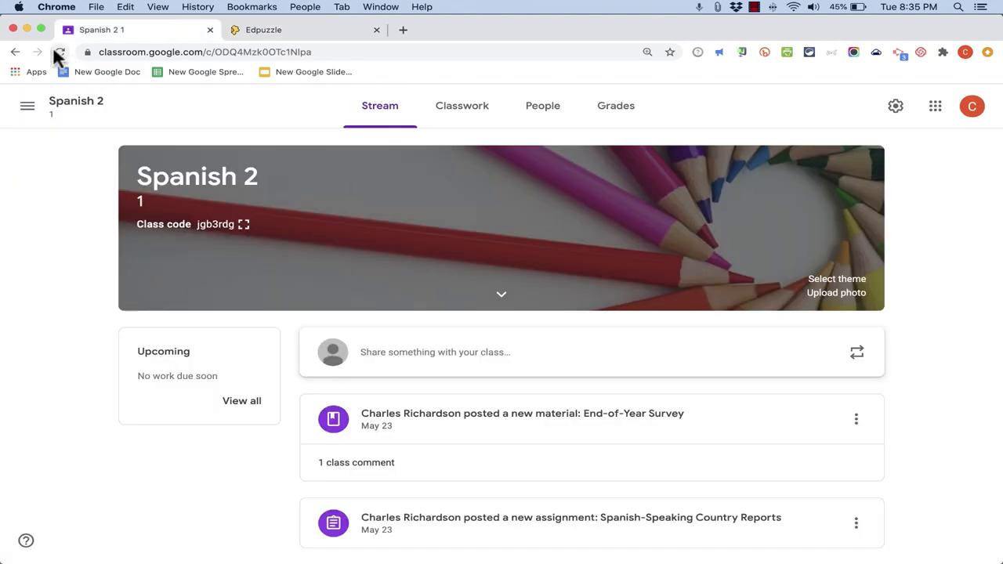
left_click(59, 51)
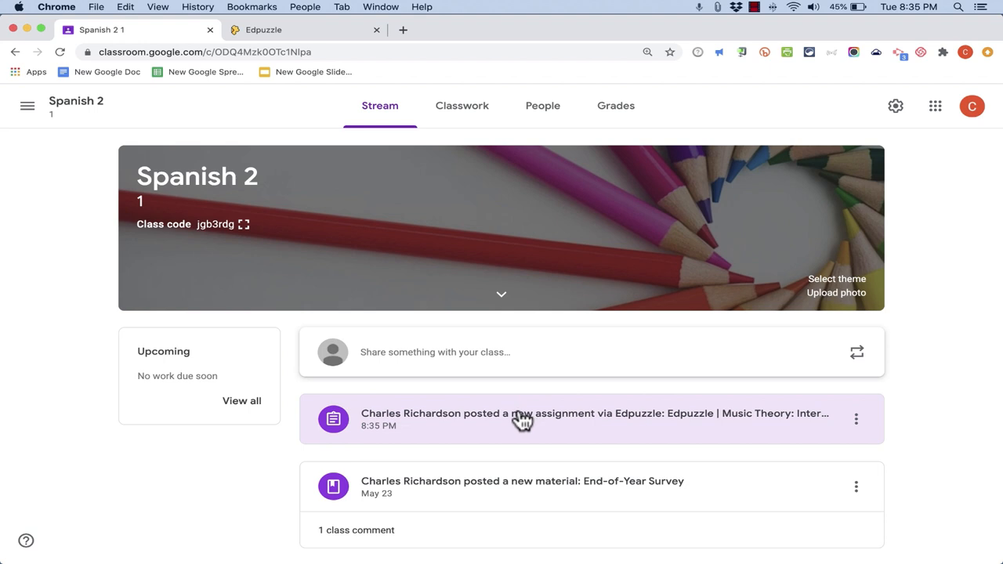
mouse_move(767, 430)
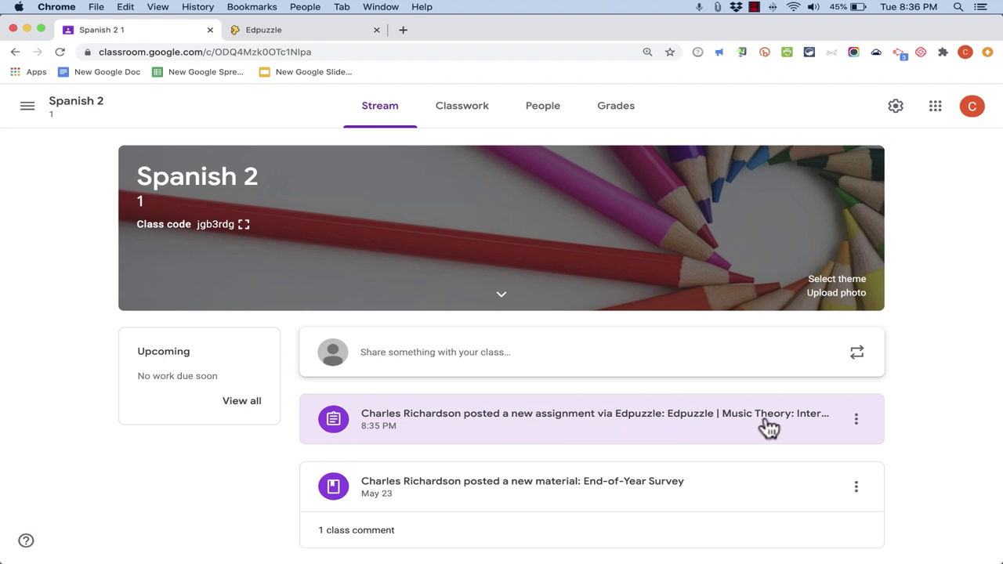
mouse_move(623, 426)
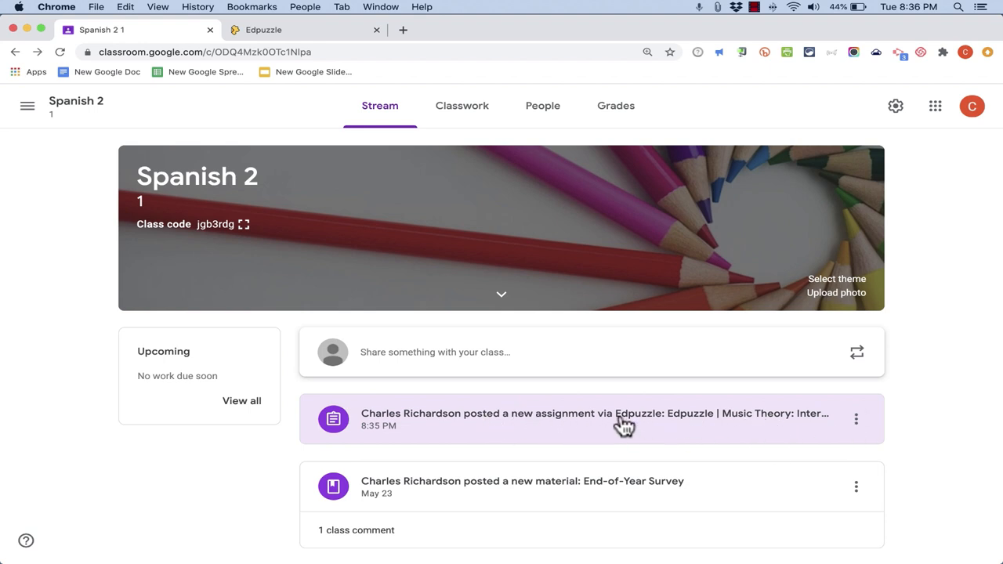
mouse_move(603, 426)
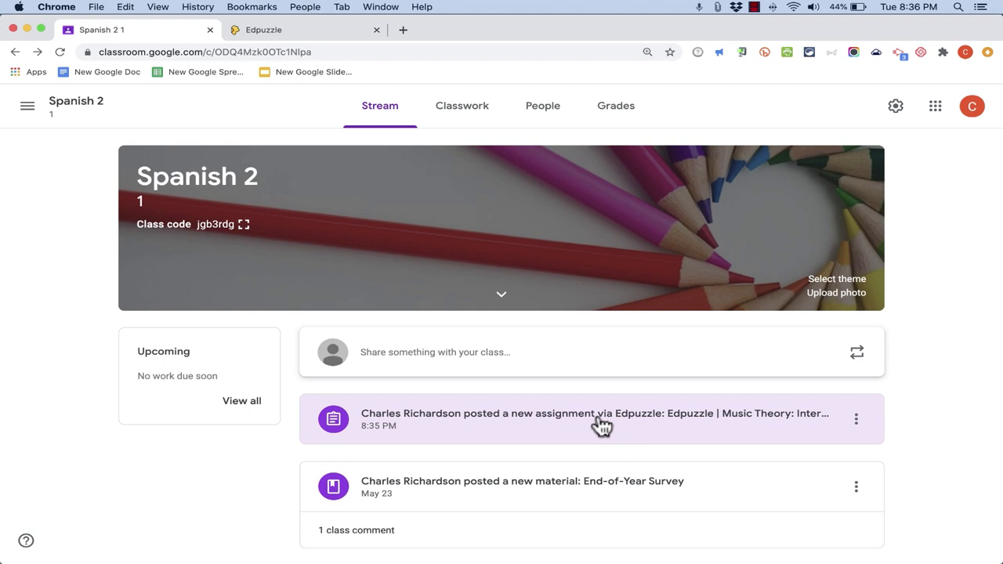
mouse_move(648, 414)
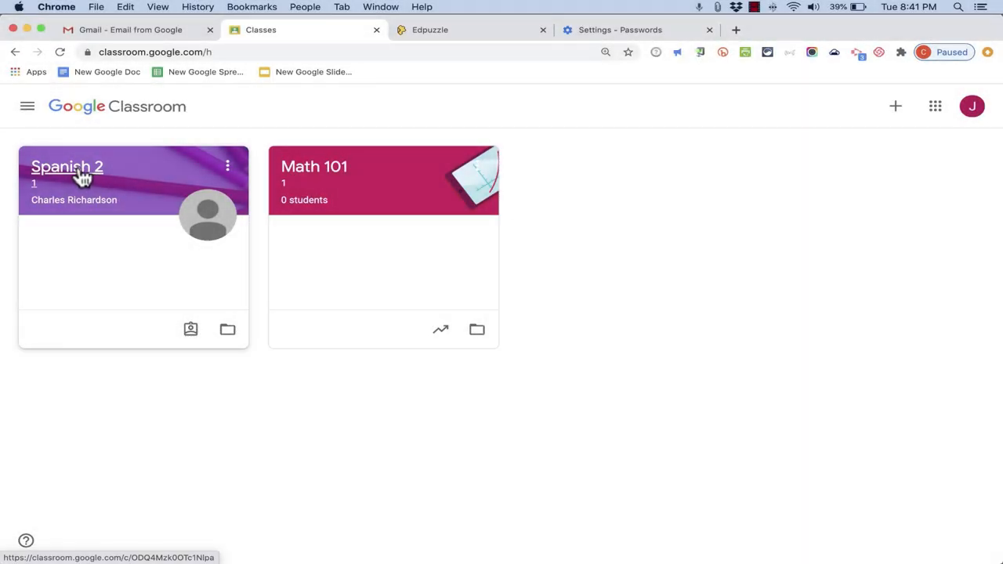
Step: Reach the Edpuzzle Music Theory: Intervals assignment in the Spanish 2 class and follow its video link
left_click(66, 166)
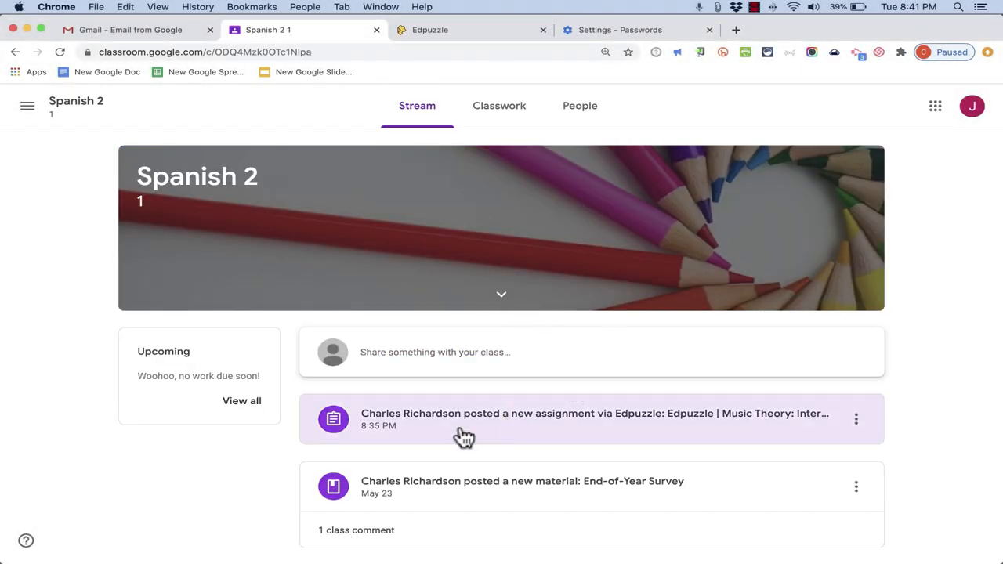
mouse_move(408, 430)
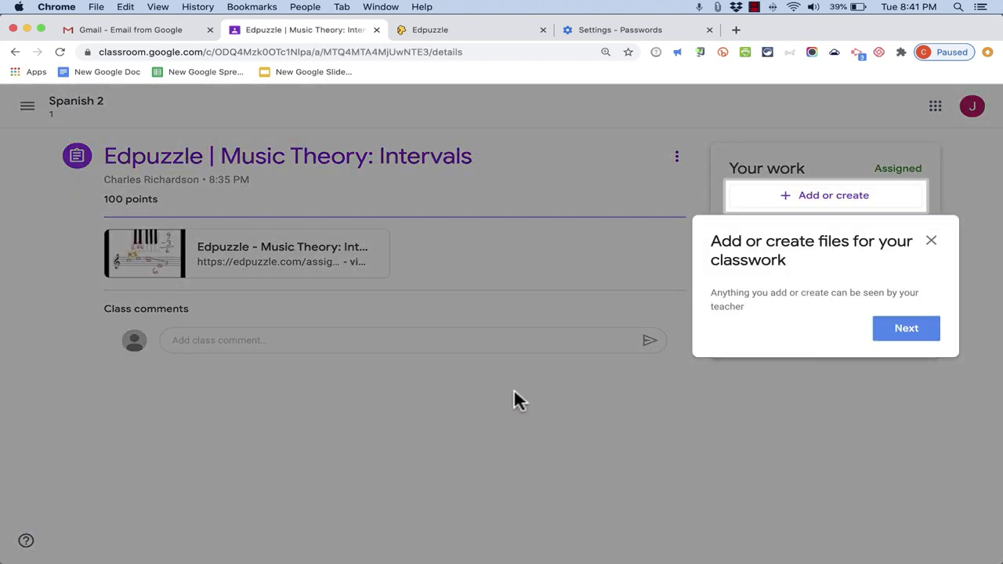
left_click(931, 240)
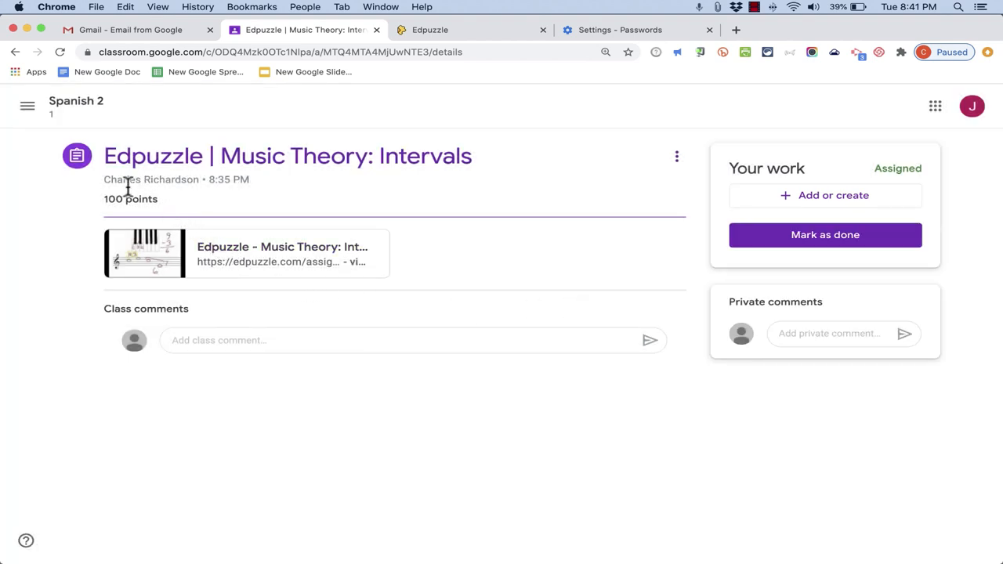
mouse_move(260, 252)
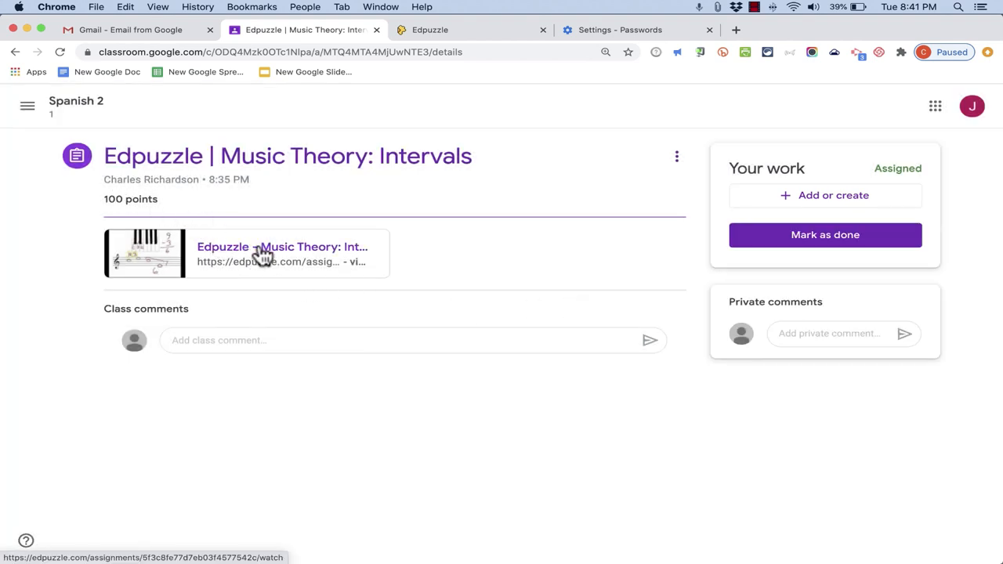
left_click(282, 247)
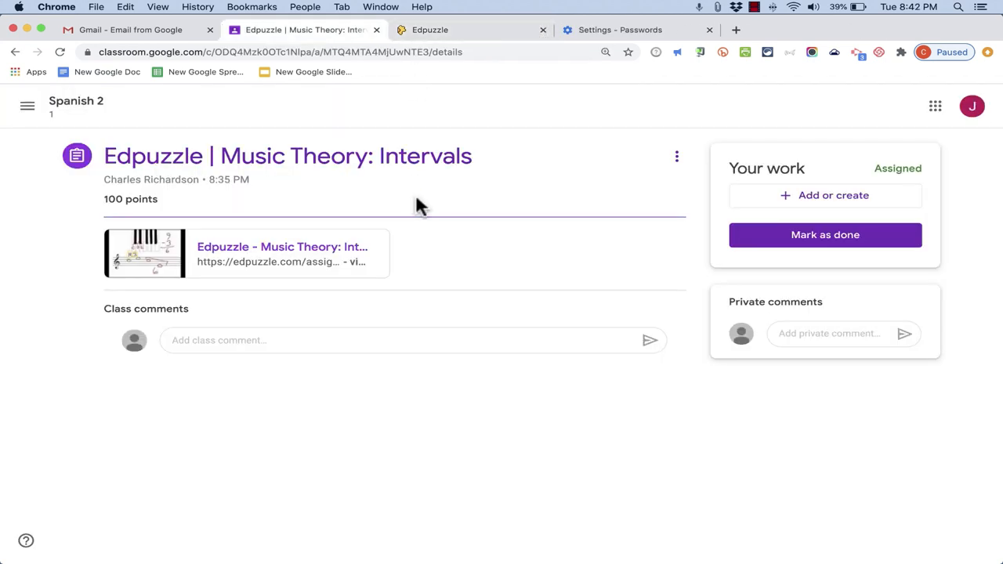
mouse_move(431, 213)
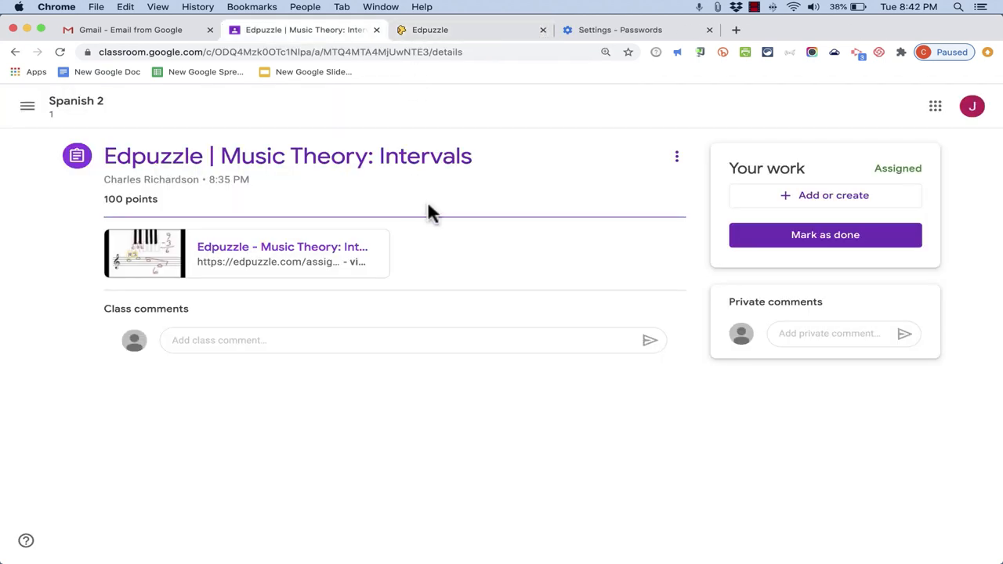
mouse_move(188, 144)
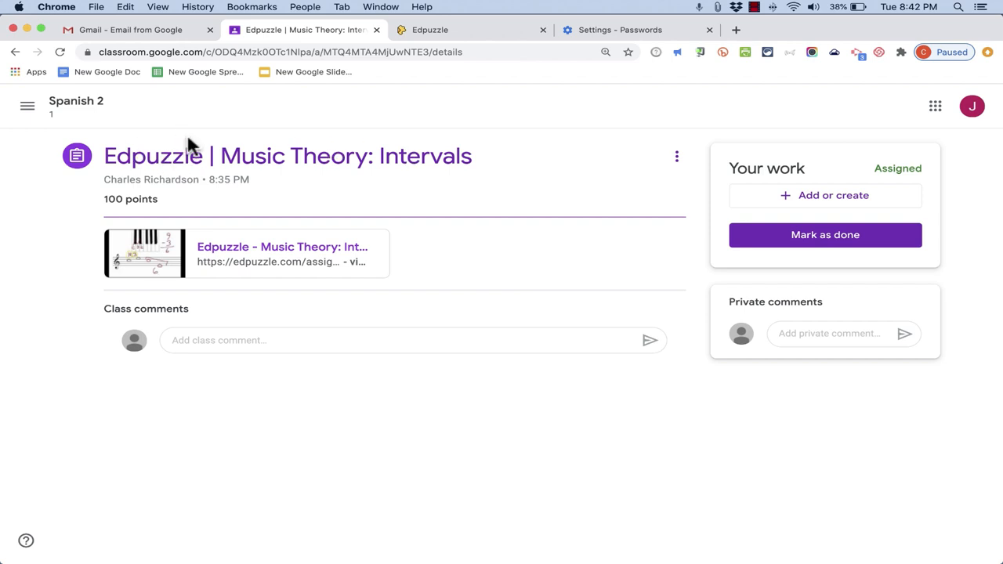